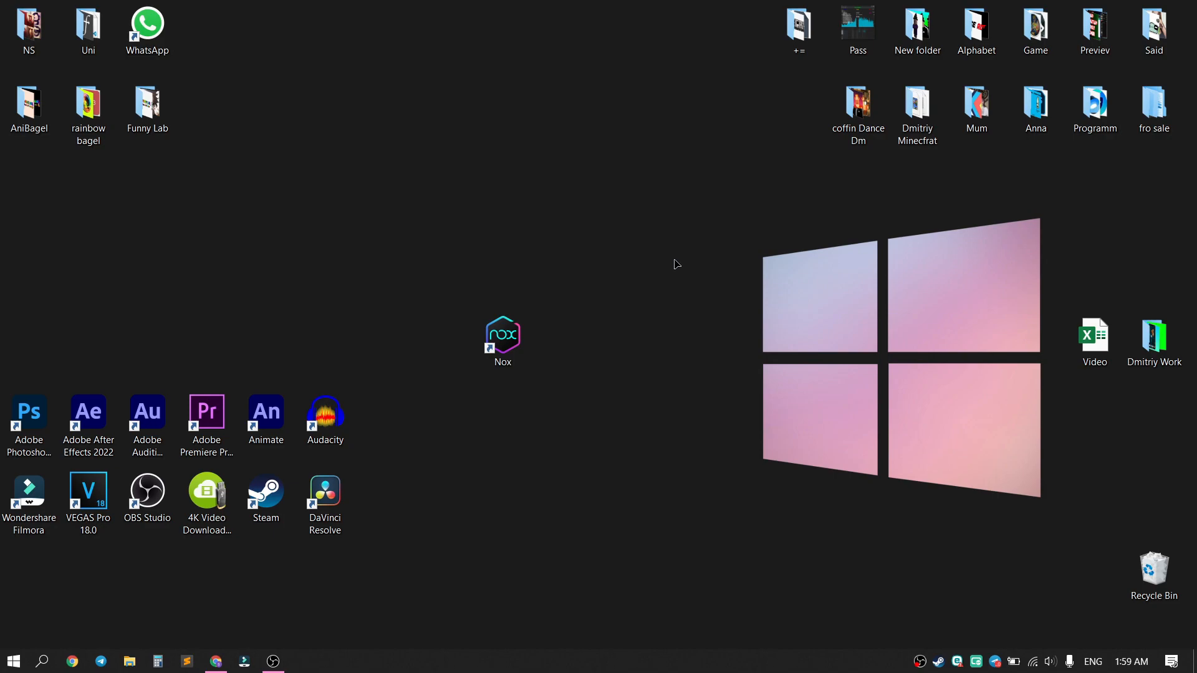
pyautogui.moveTo(469, 316)
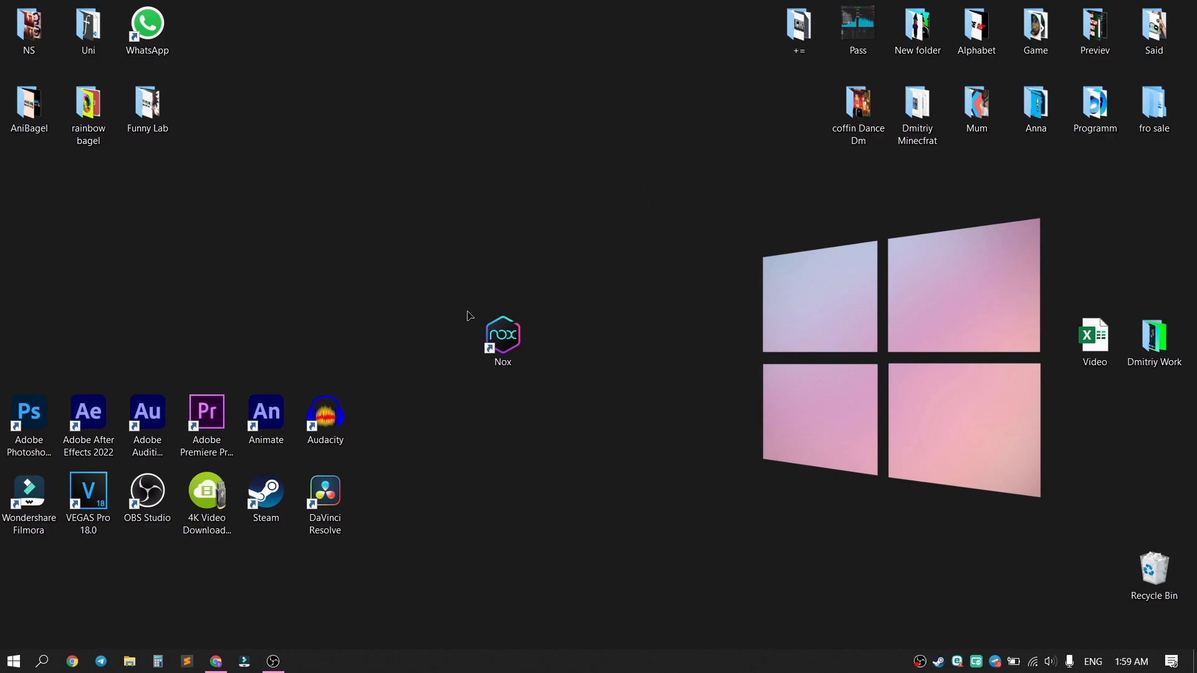
# Launch the Nox Android emulator from its desktop shortcut.
pyautogui.doubleClick(502, 334)
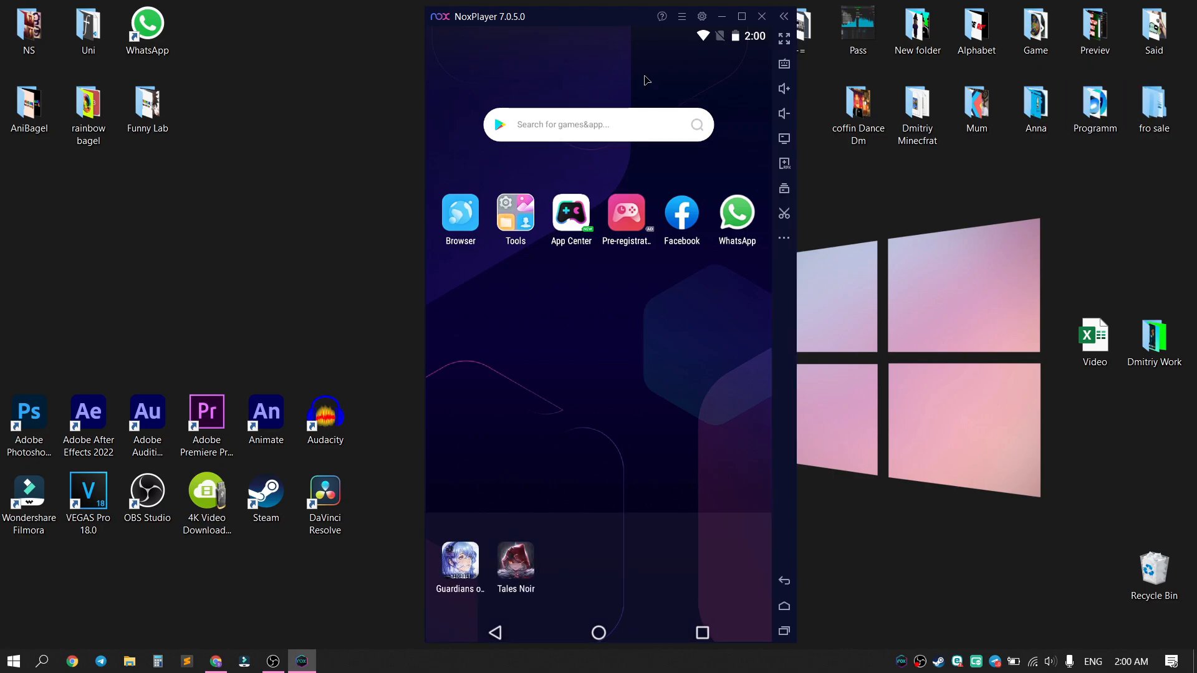
pyautogui.moveTo(525, 162)
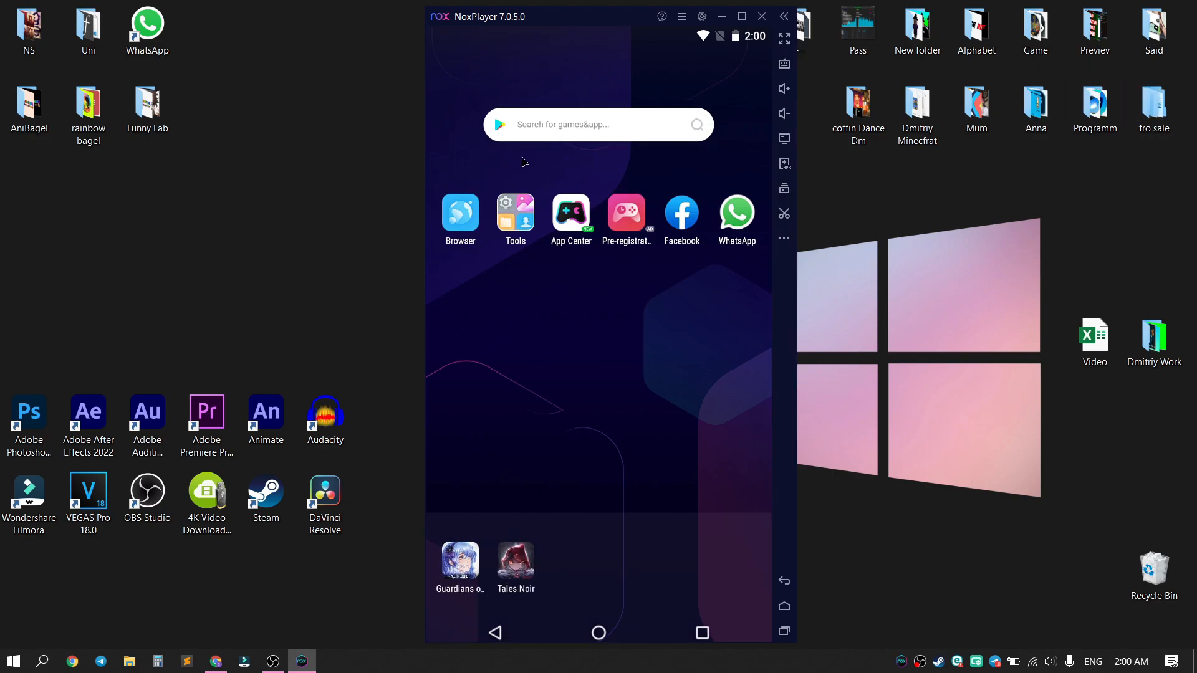
pyautogui.moveTo(536, 123)
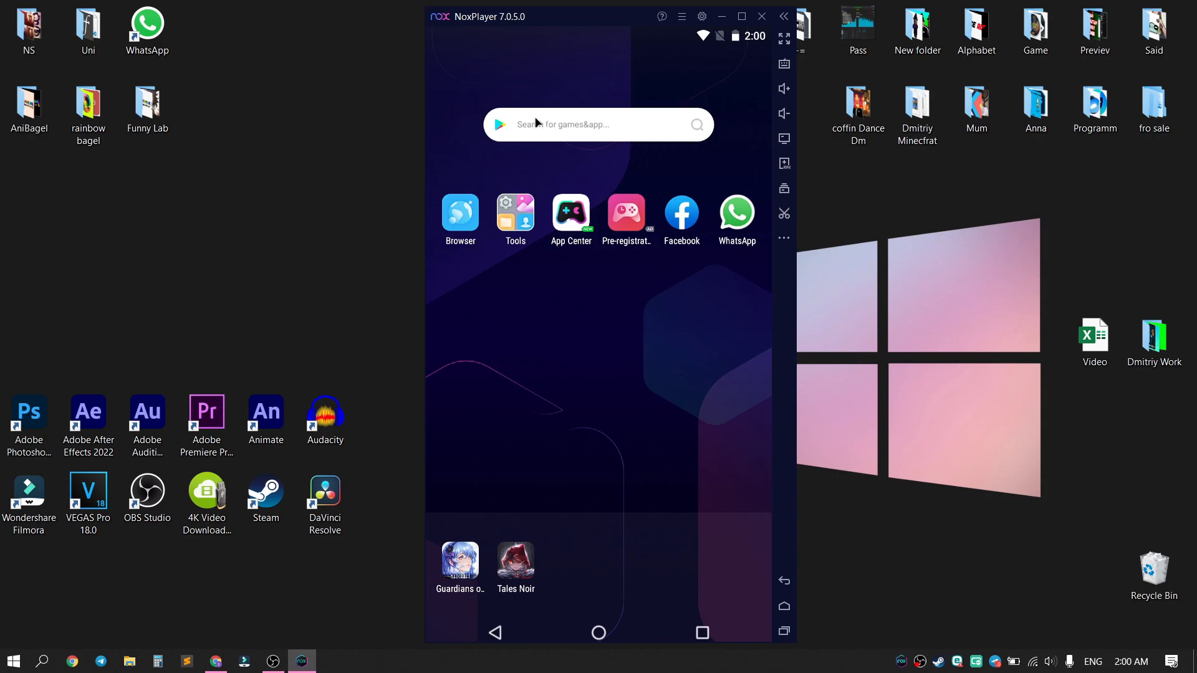
pyautogui.moveTo(539, 126)
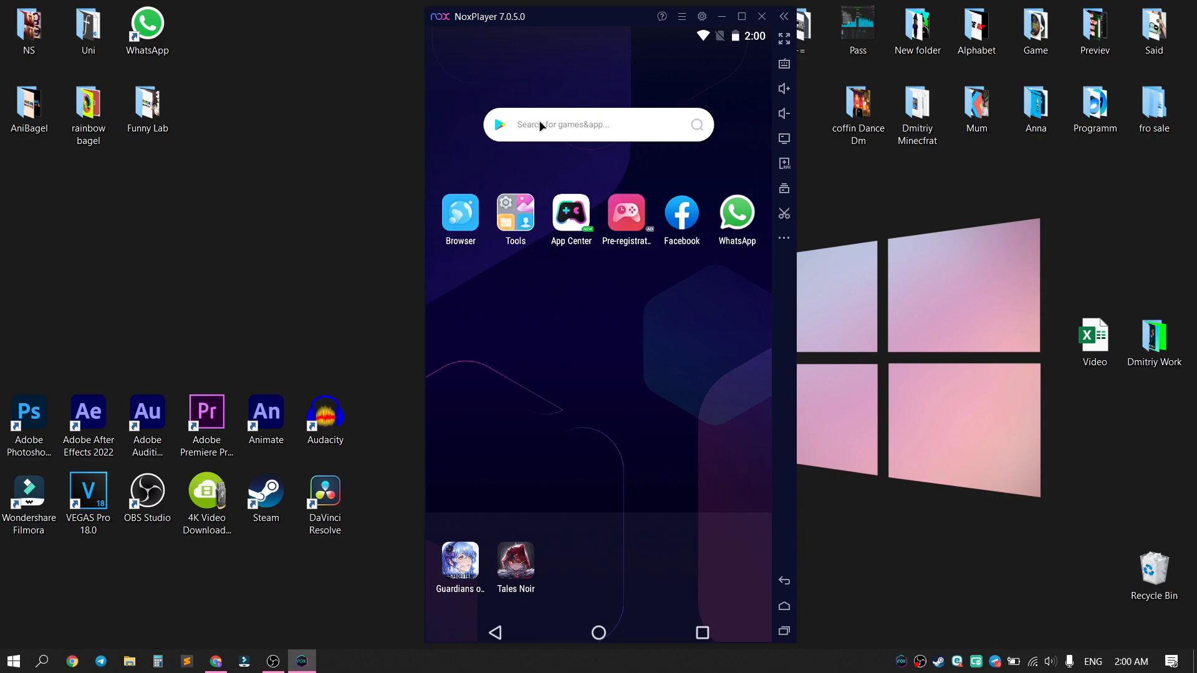
# Run a web search for 'whatsap' from the home search bar.
pyautogui.click(598, 124)
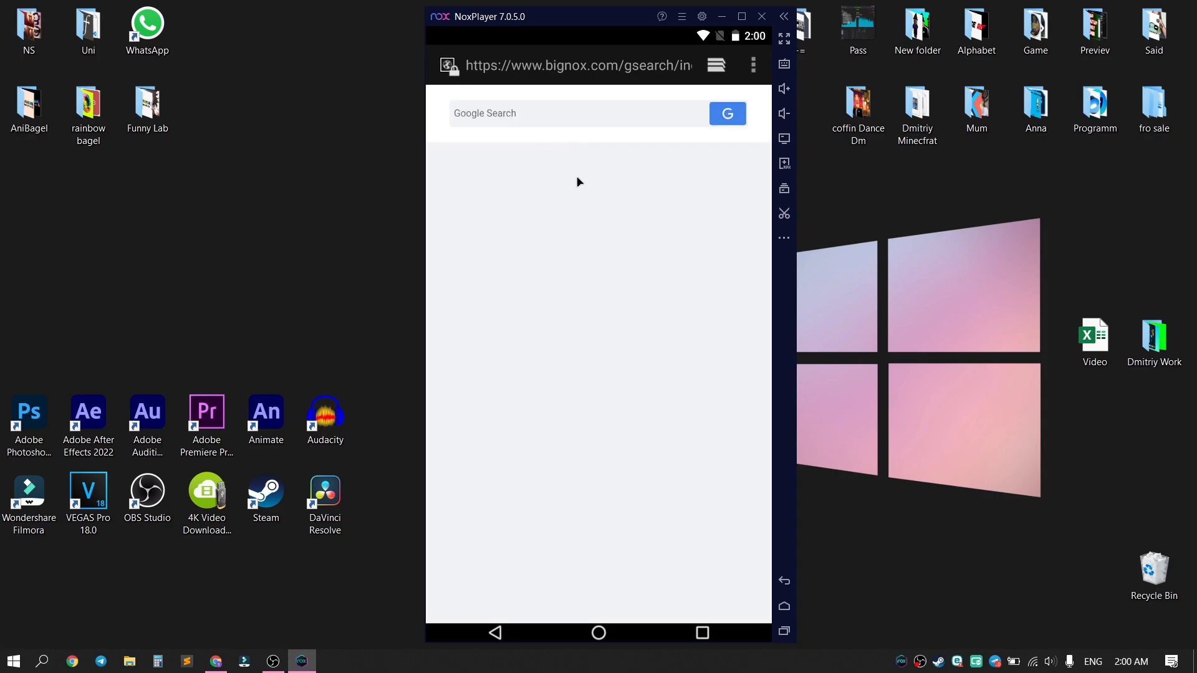
pyautogui.moveTo(560, 121)
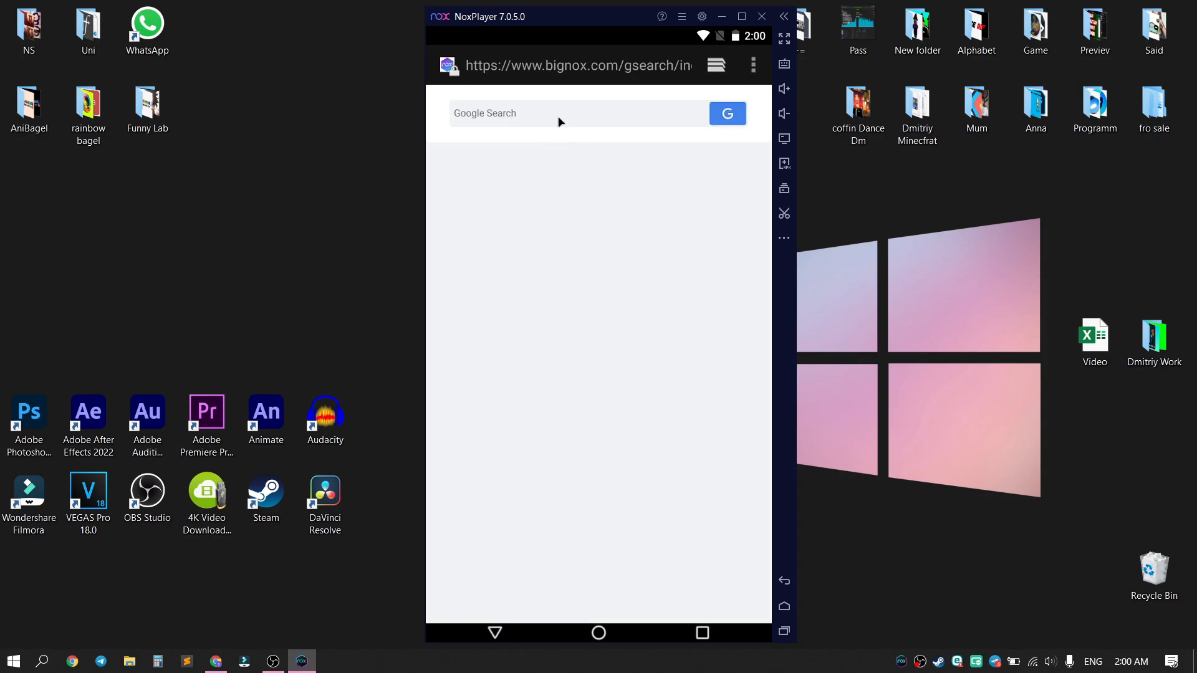
pyautogui.write('whatsap')
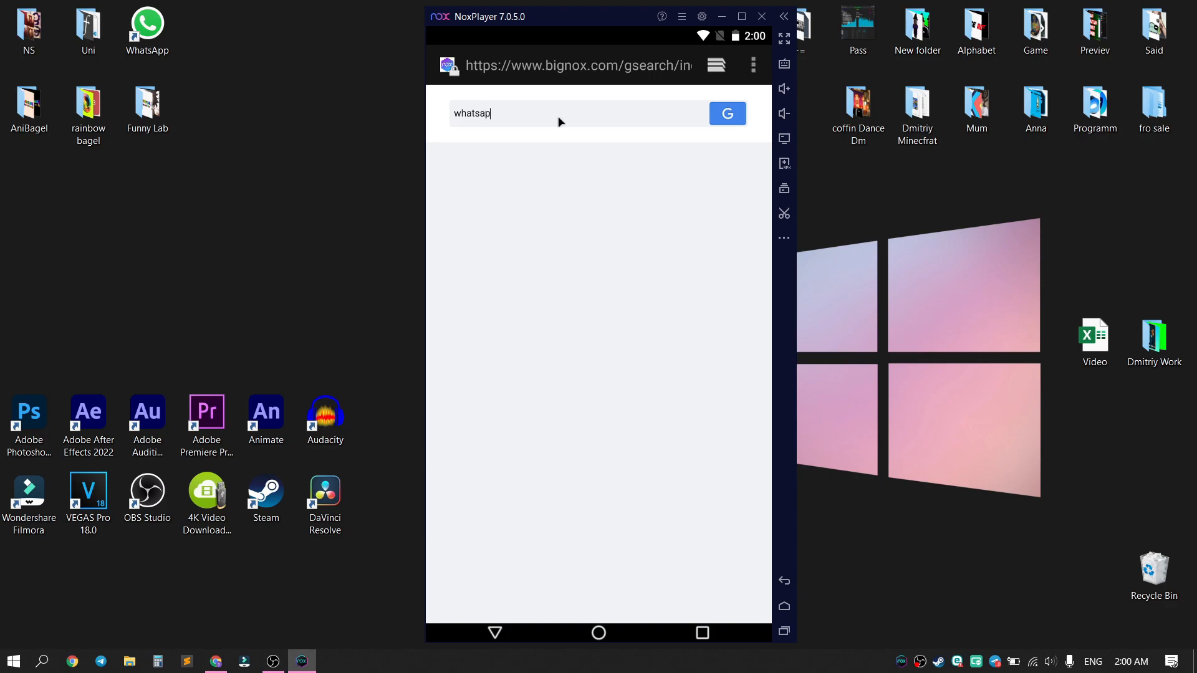
pyautogui.click(726, 114)
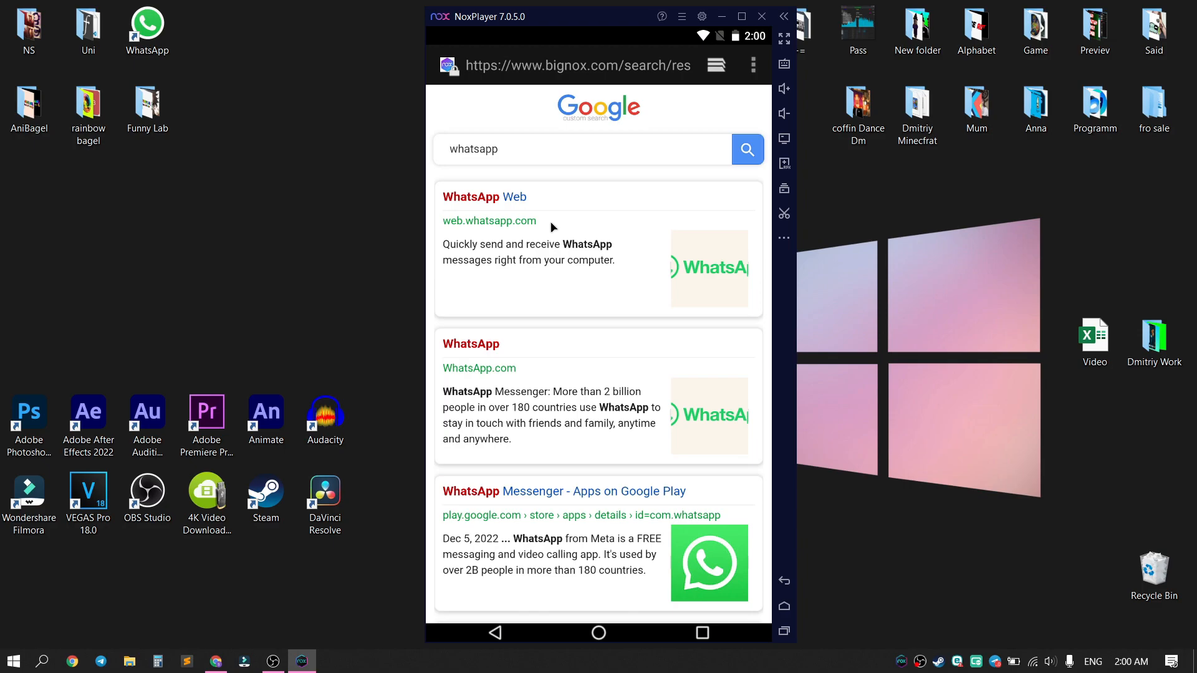
pyautogui.moveTo(495, 206)
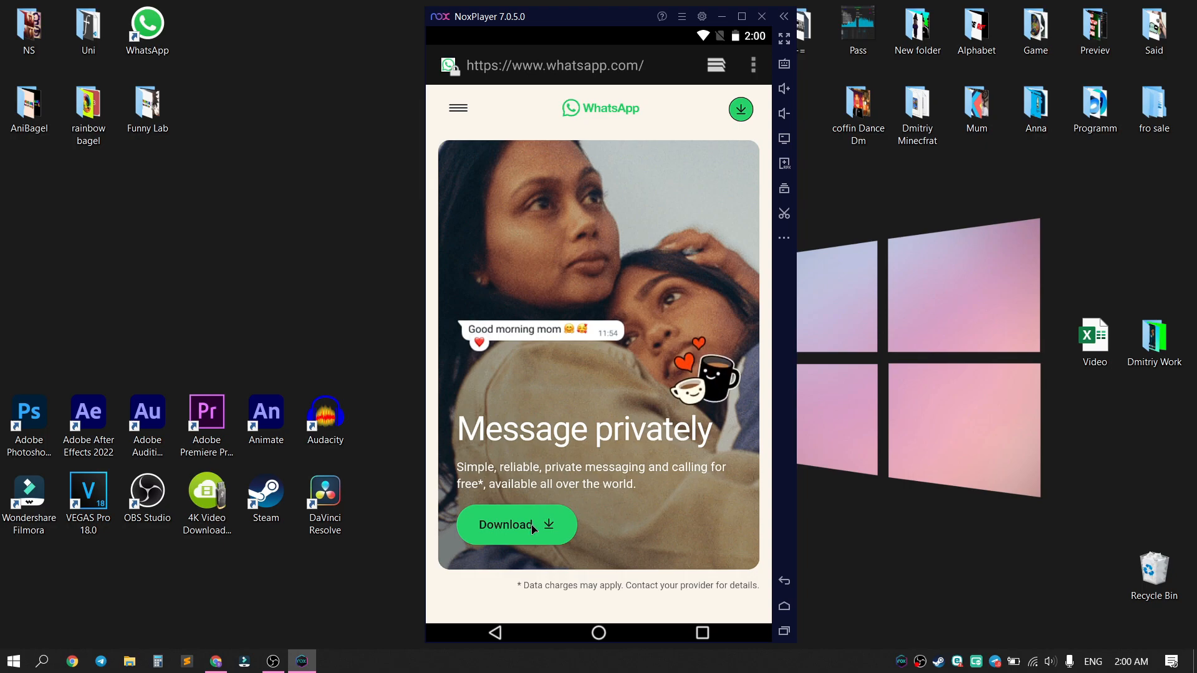
# Follow Download on whatsapp.com to Google Play and launch the installed WhatsApp app.
pyautogui.click(517, 525)
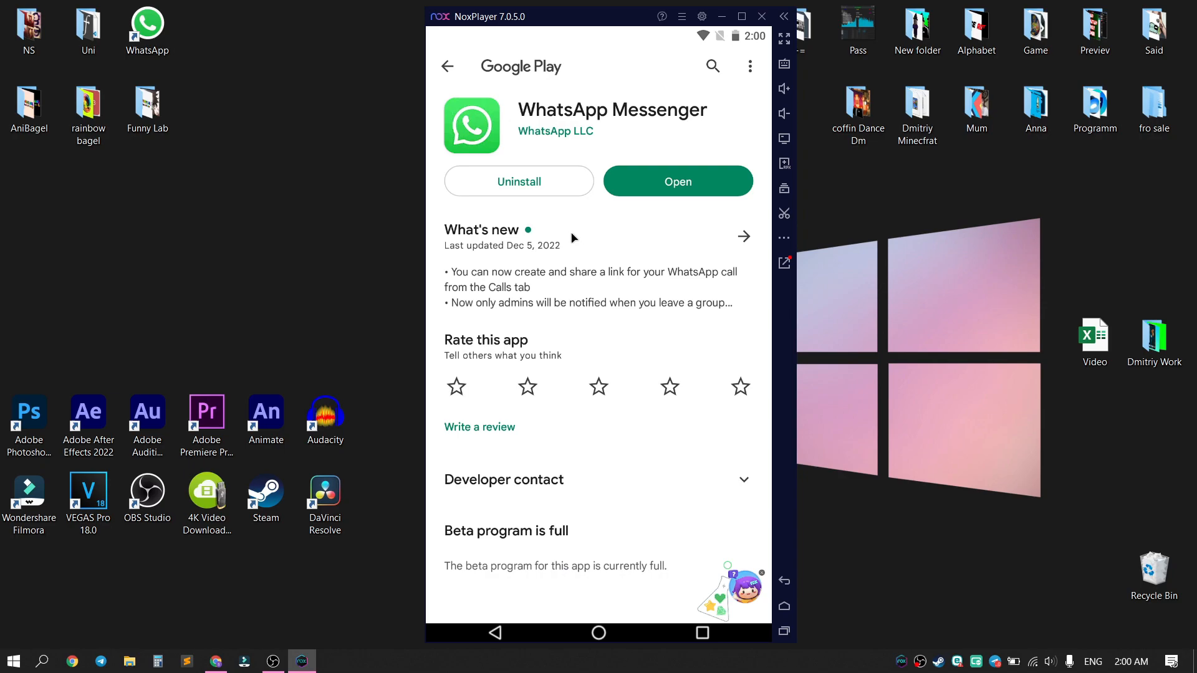
pyautogui.moveTo(572, 250)
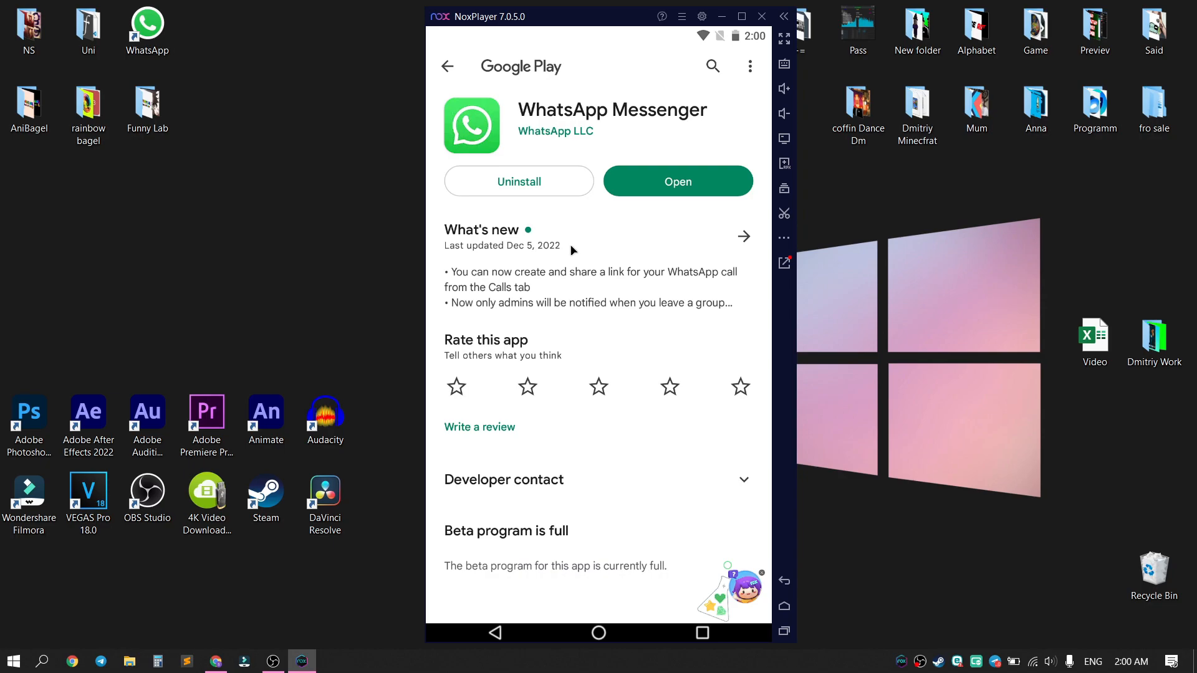
pyautogui.moveTo(668, 213)
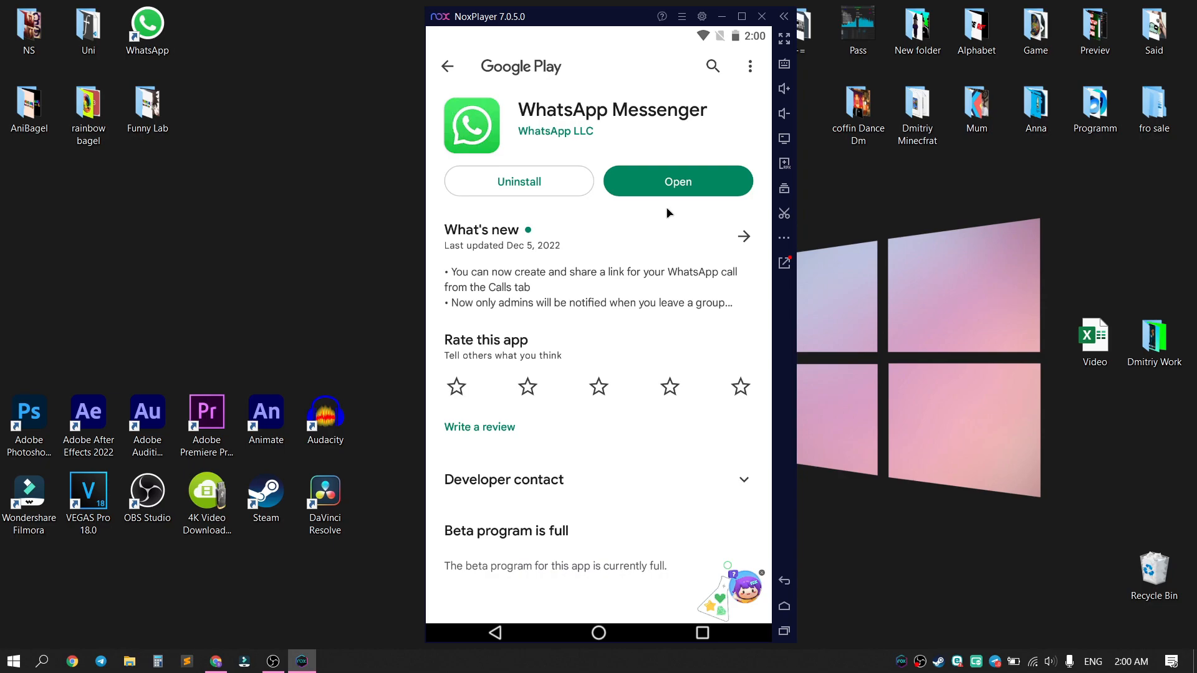
pyautogui.click(676, 180)
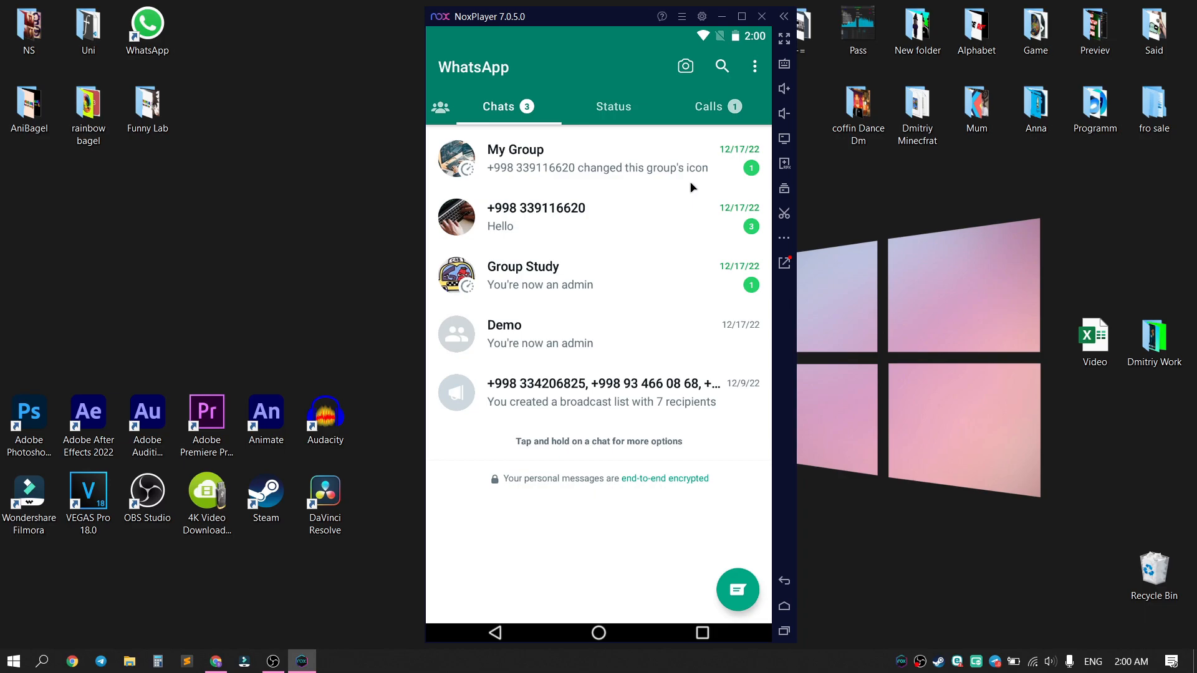
pyautogui.moveTo(673, 230)
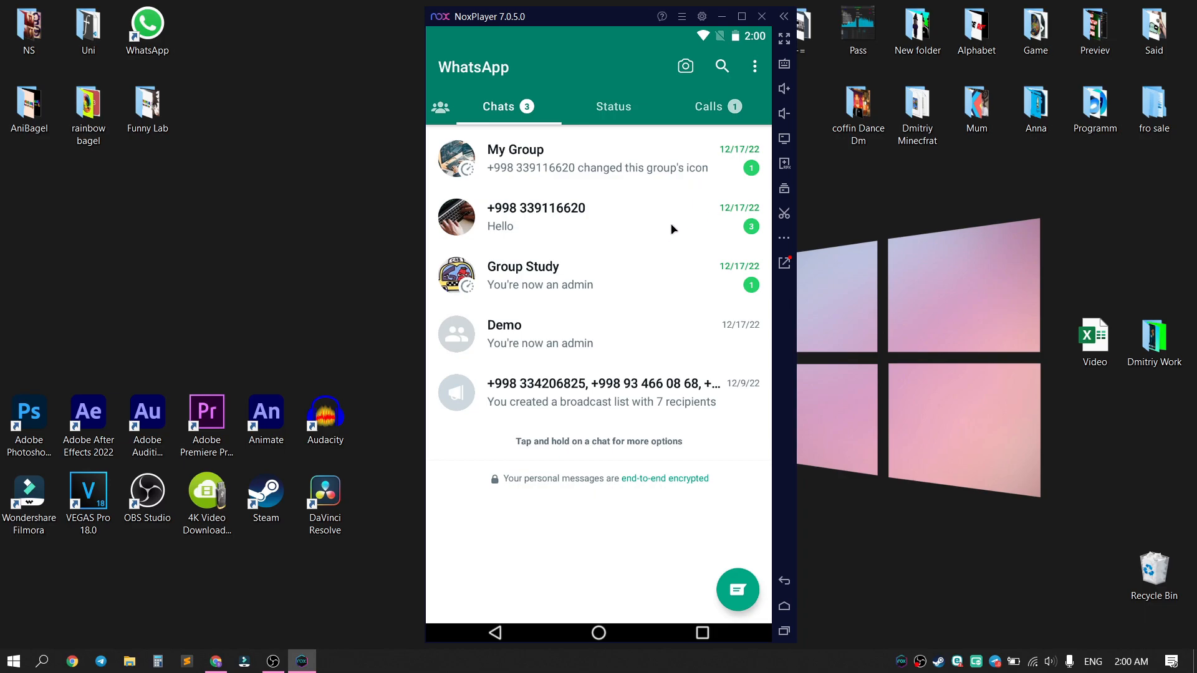
pyautogui.moveTo(678, 229)
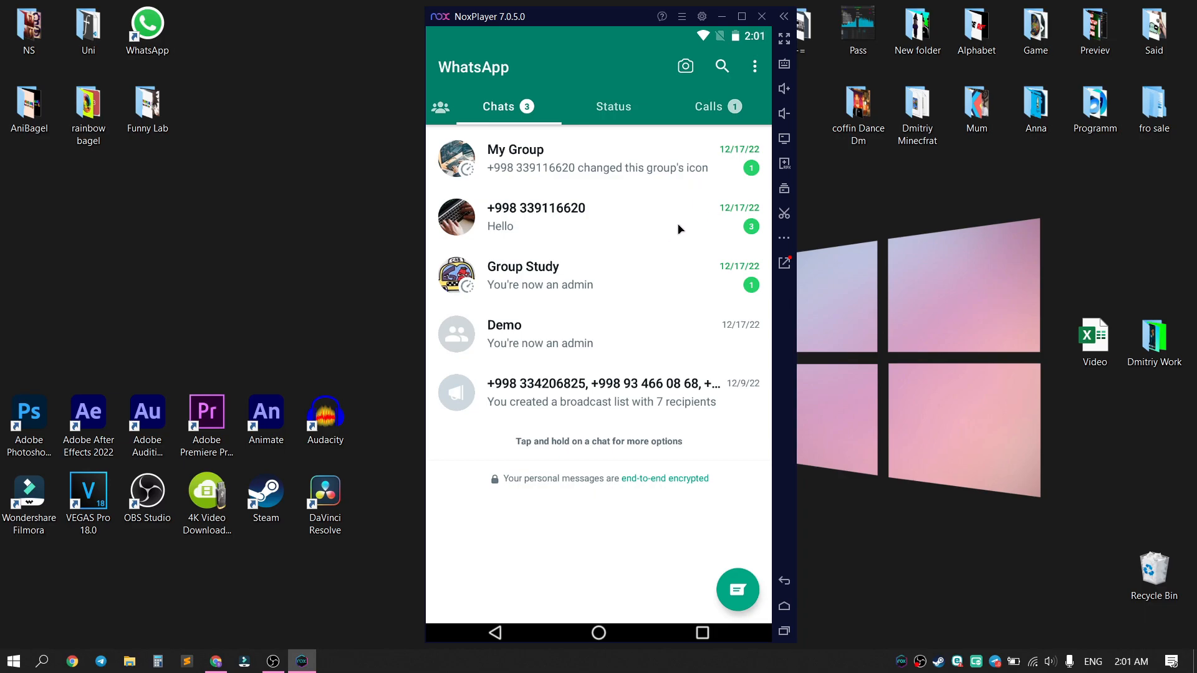
pyautogui.moveTo(597, 116)
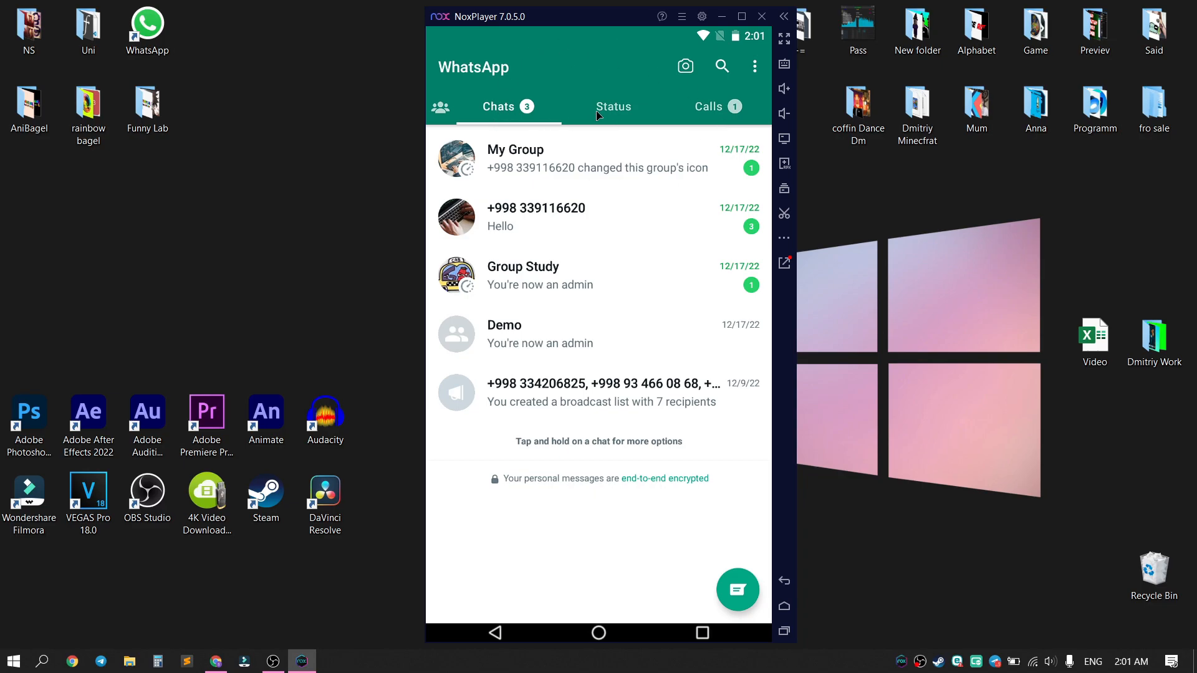
pyautogui.moveTo(615, 109)
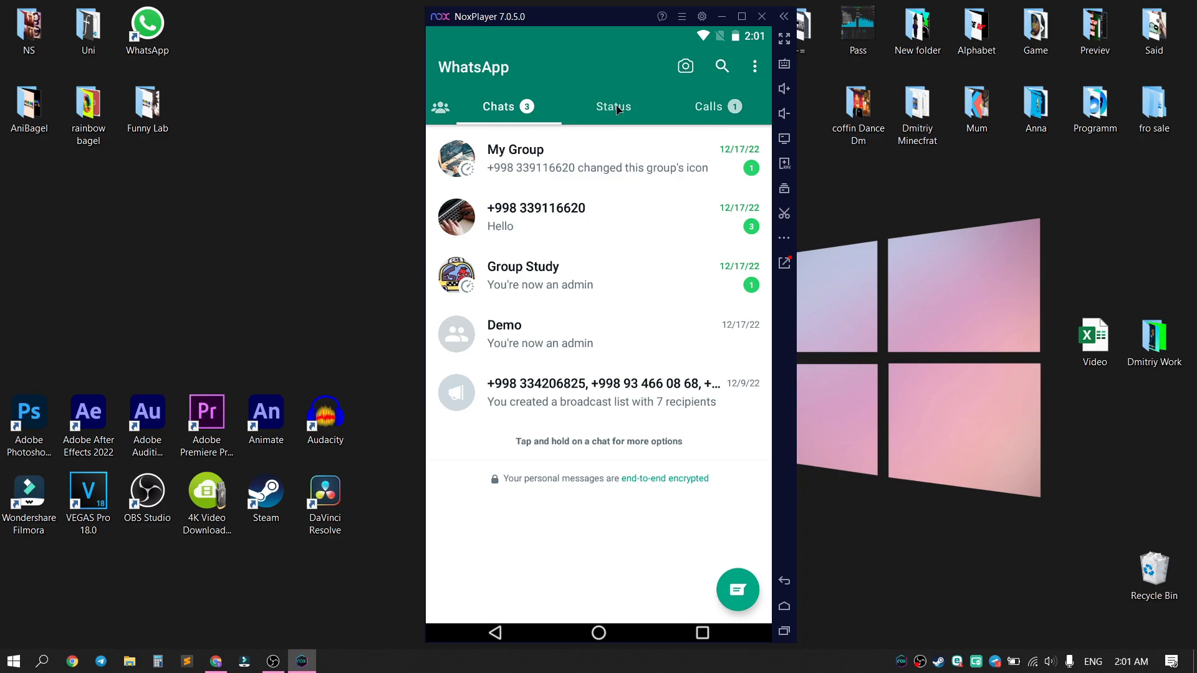
# Switch WhatsApp from the chats list to the Status page.
pyautogui.click(613, 106)
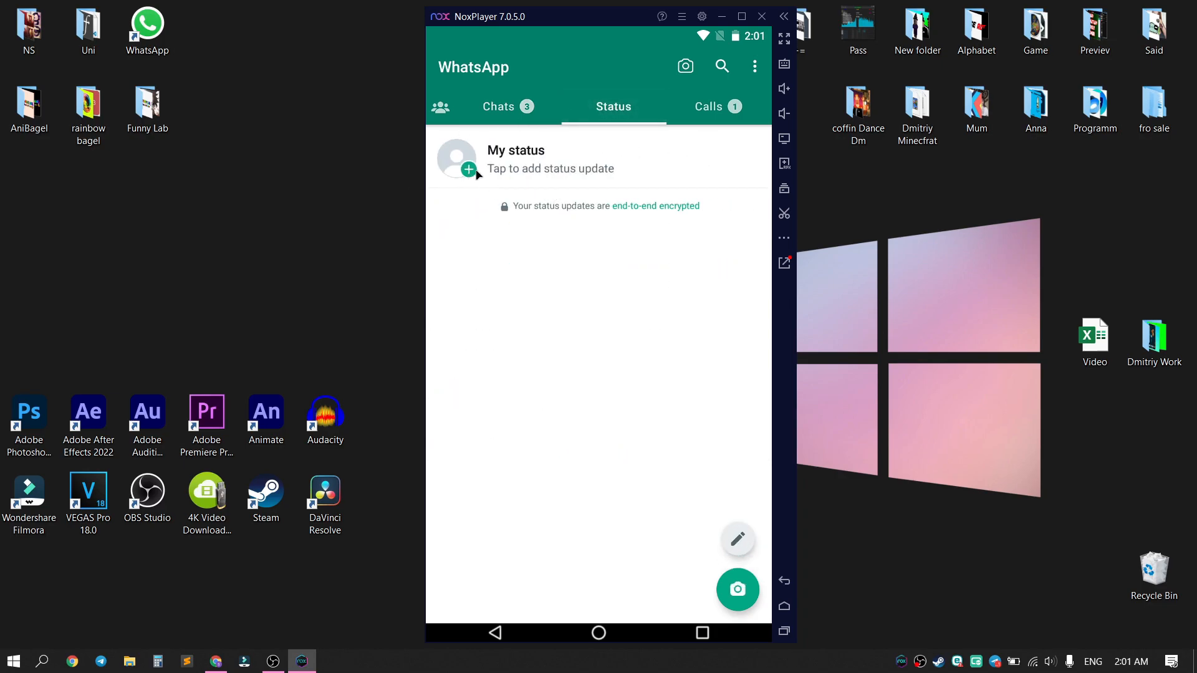
# Start a new status from My status and browse the recent photos picker.
pyautogui.click(737, 588)
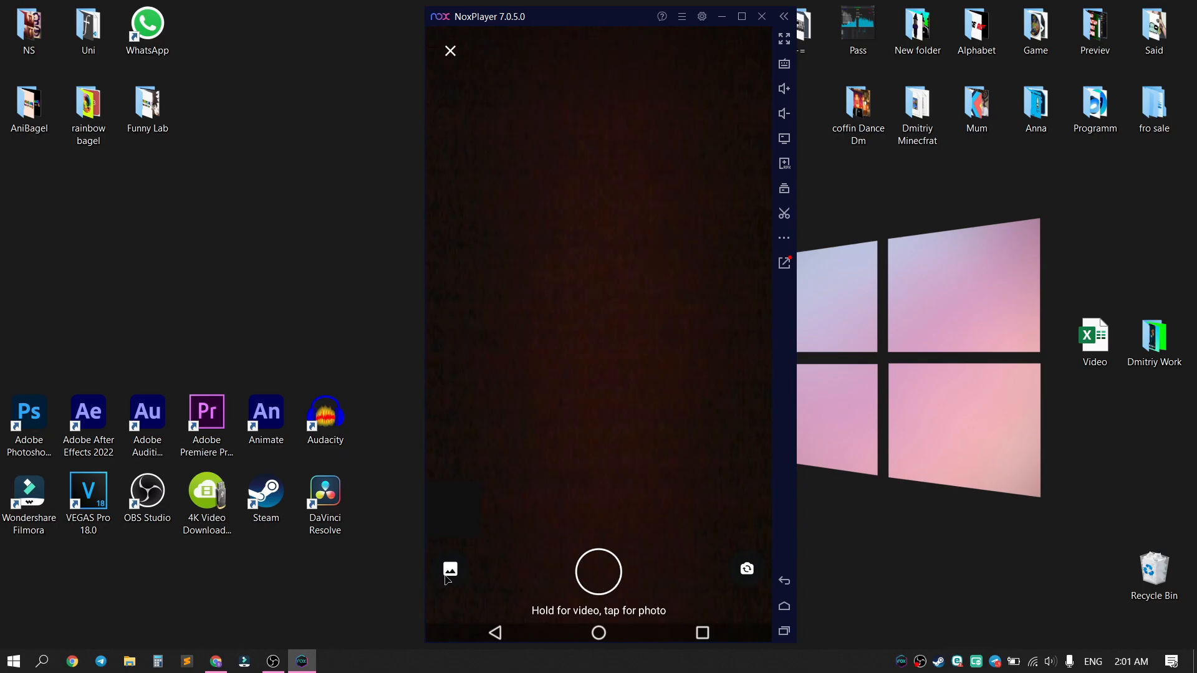
pyautogui.click(450, 570)
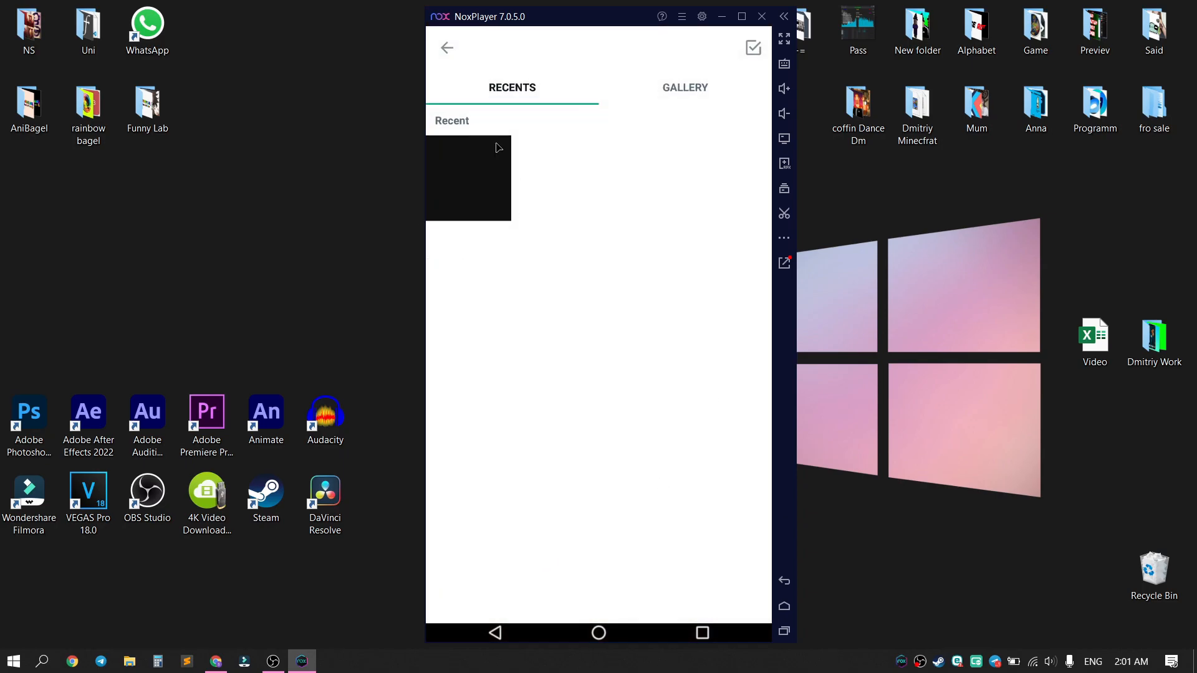
pyautogui.moveTo(495, 108)
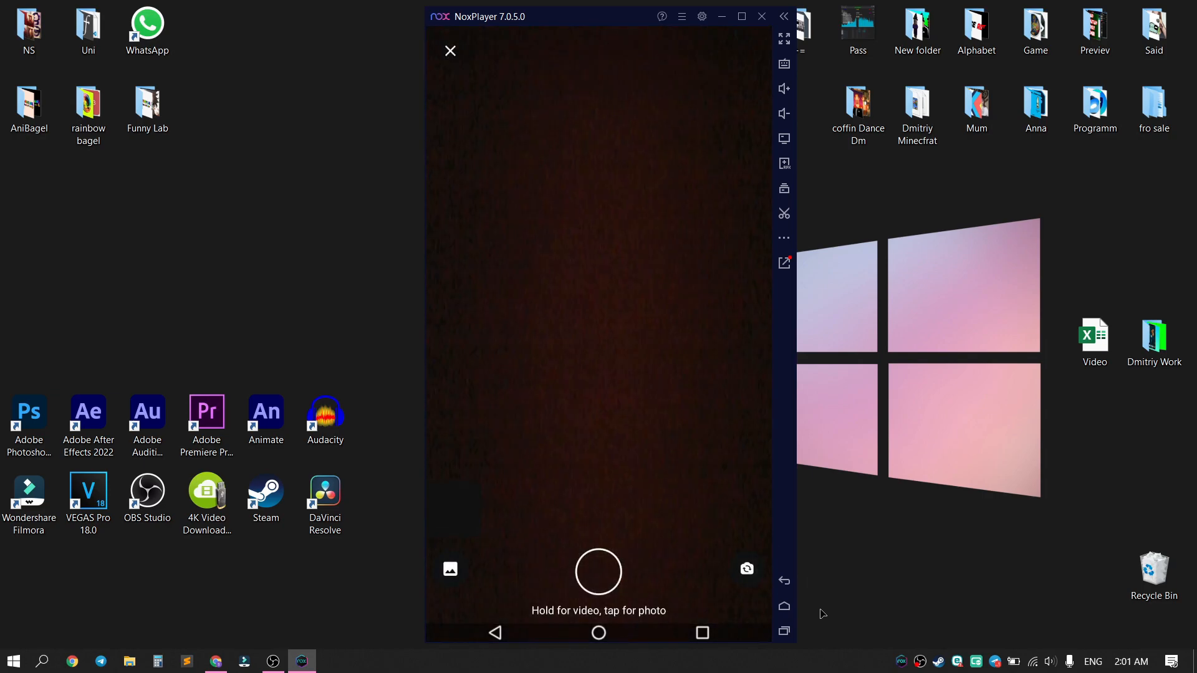
pyautogui.moveTo(607, 606)
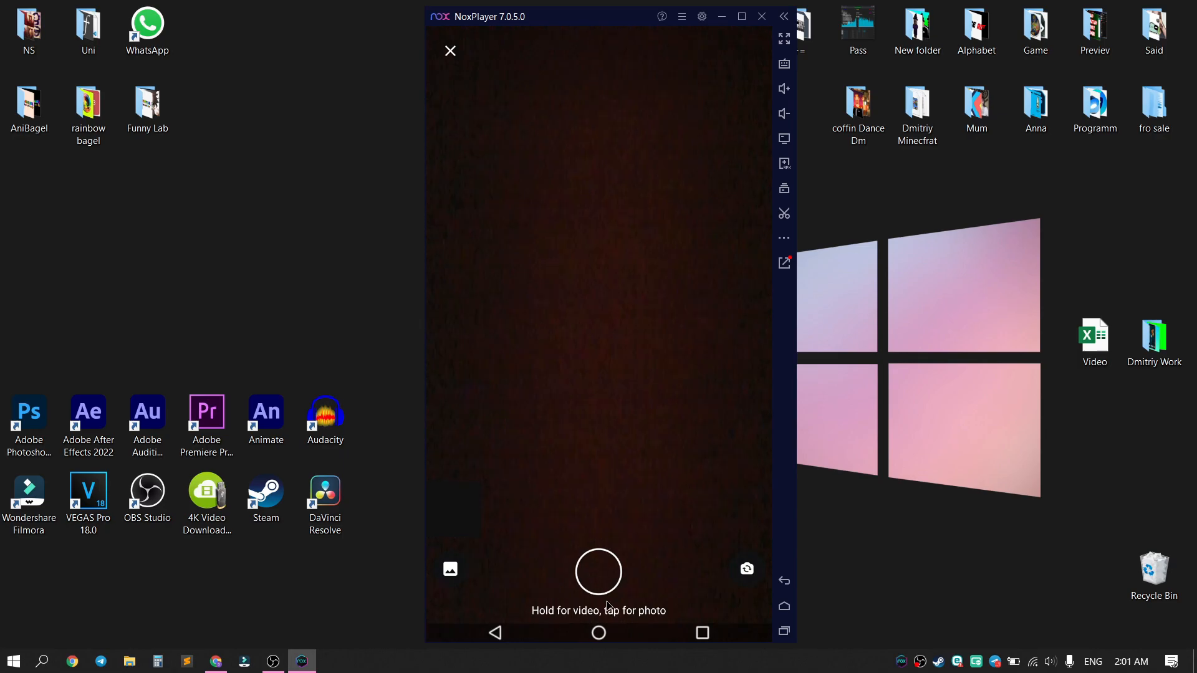
# Capture a photo with the shutter so it loads in the status editor.
pyautogui.click(599, 571)
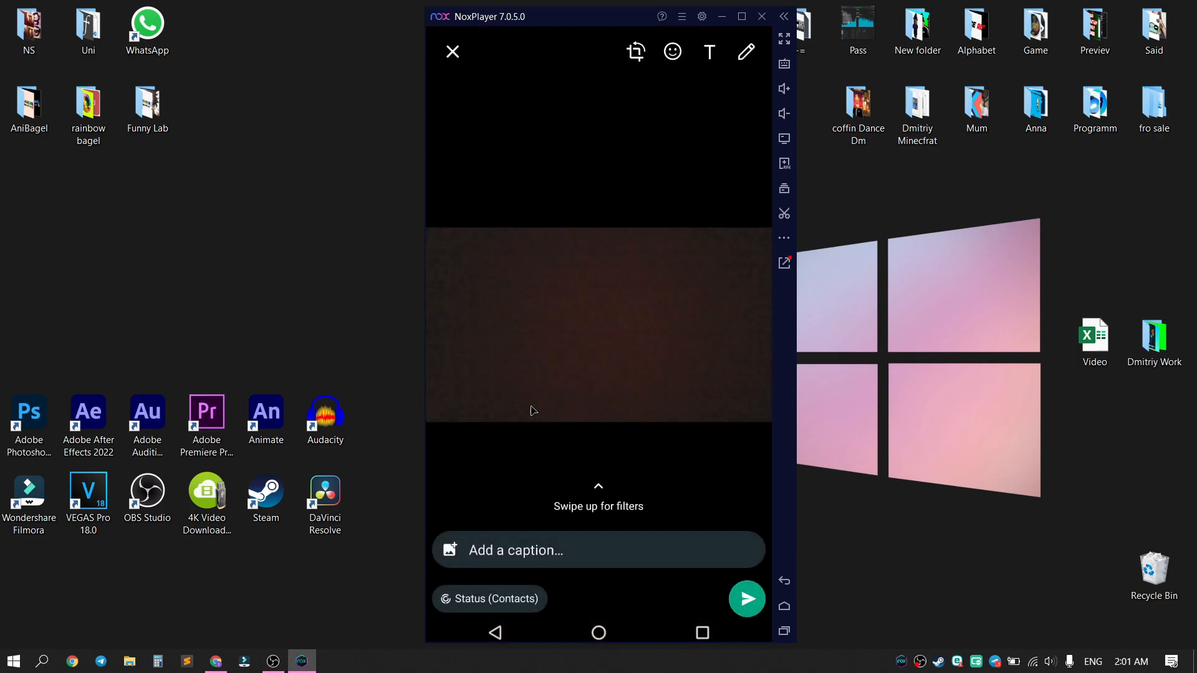
pyautogui.moveTo(438, 379)
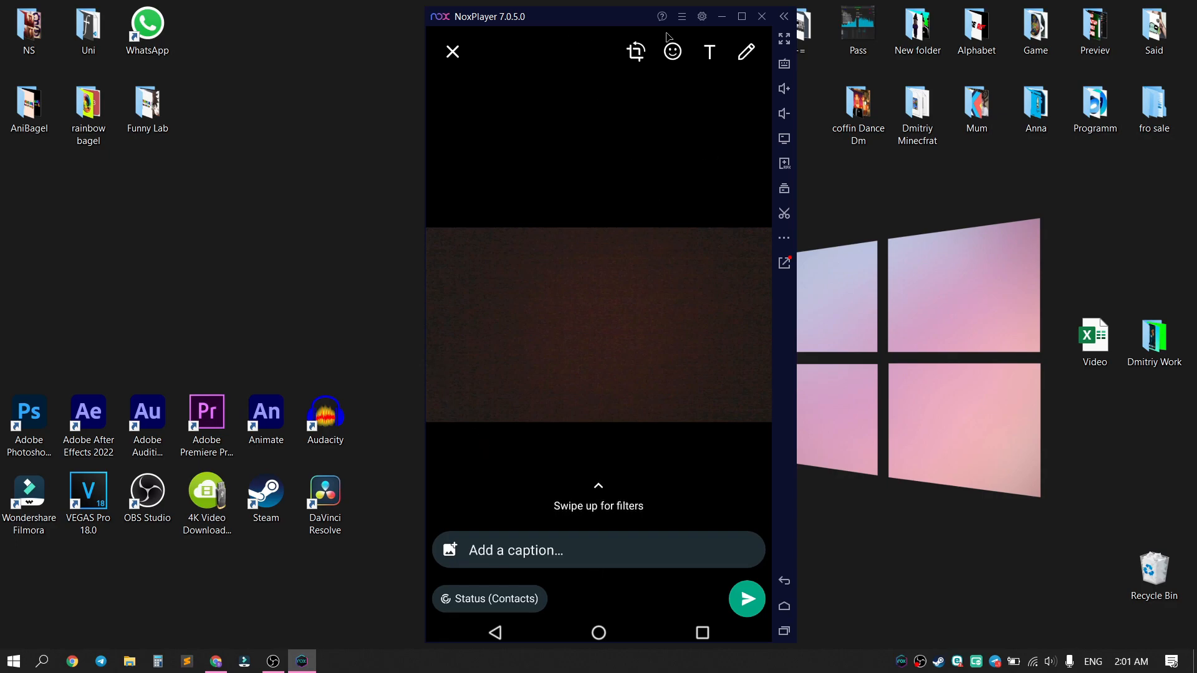
# Doodle a green star top-left, try a second brush star on the right, and apply the drawing.
pyautogui.click(746, 51)
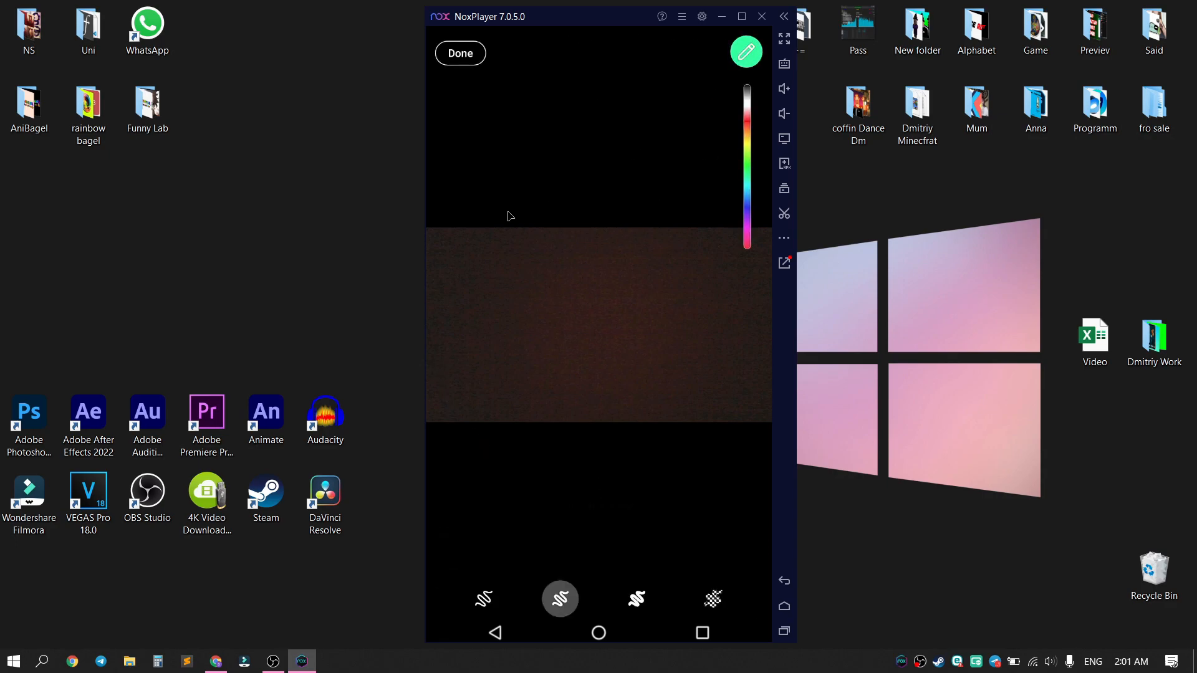
pyautogui.moveTo(463, 303); pyautogui.dragTo(508, 251)
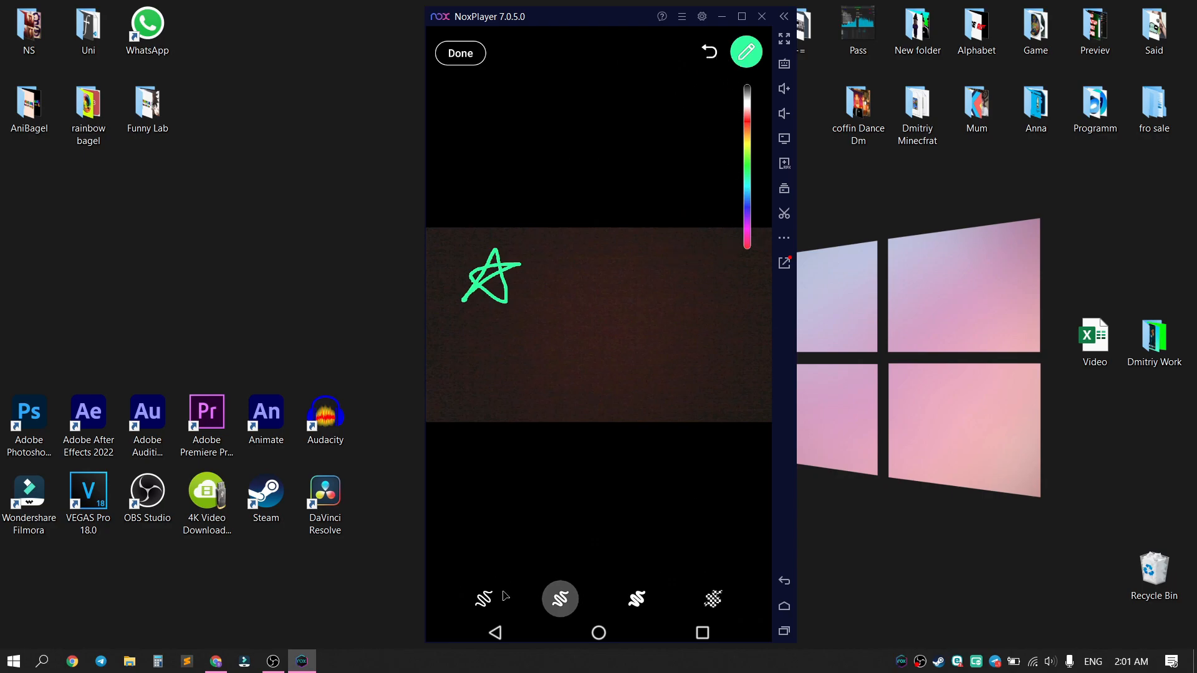
pyautogui.click(484, 598)
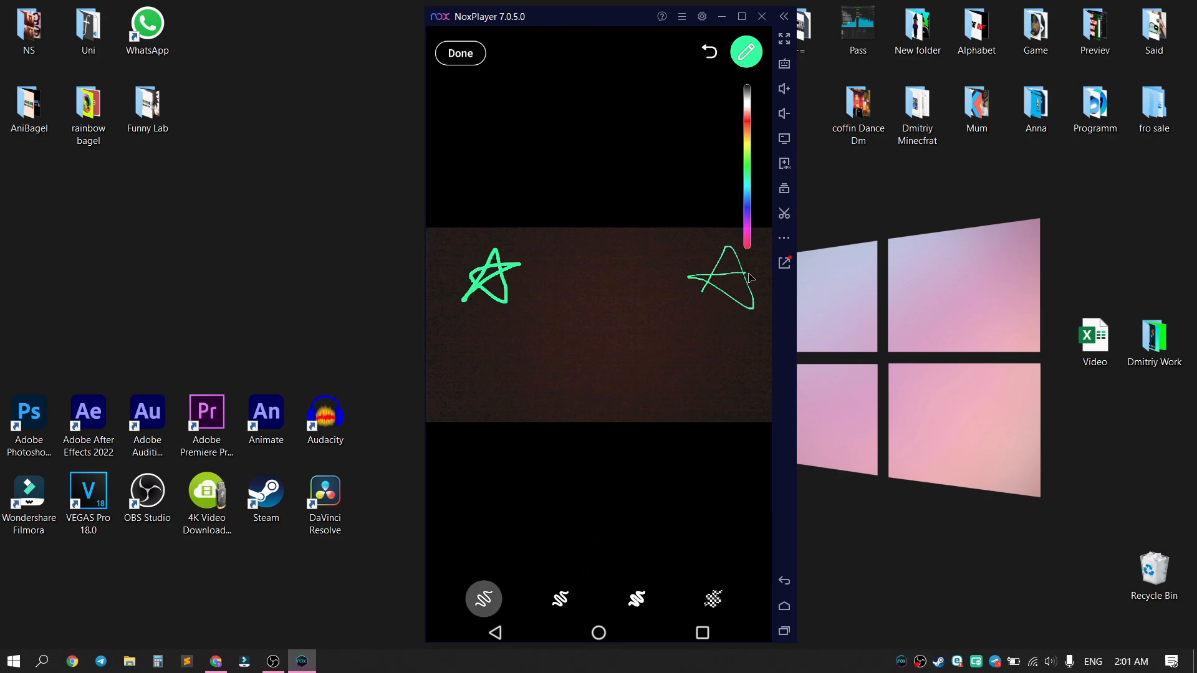
pyautogui.moveTo(752, 270); pyautogui.dragTo(695, 302)
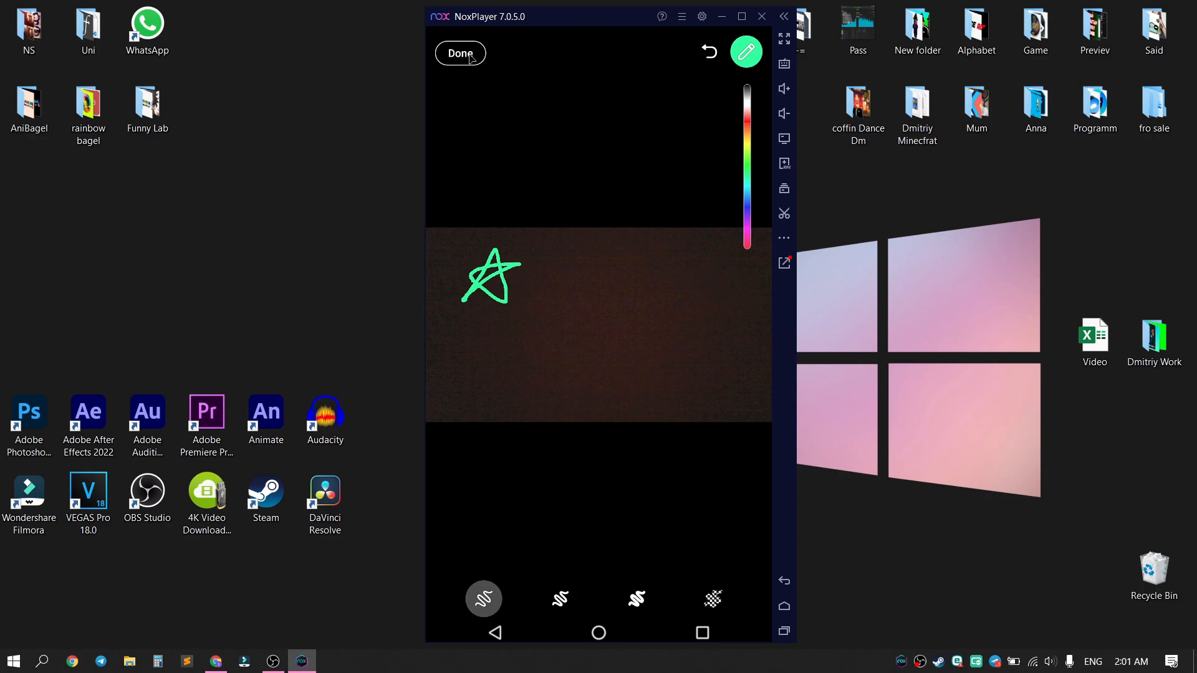
pyautogui.click(460, 52)
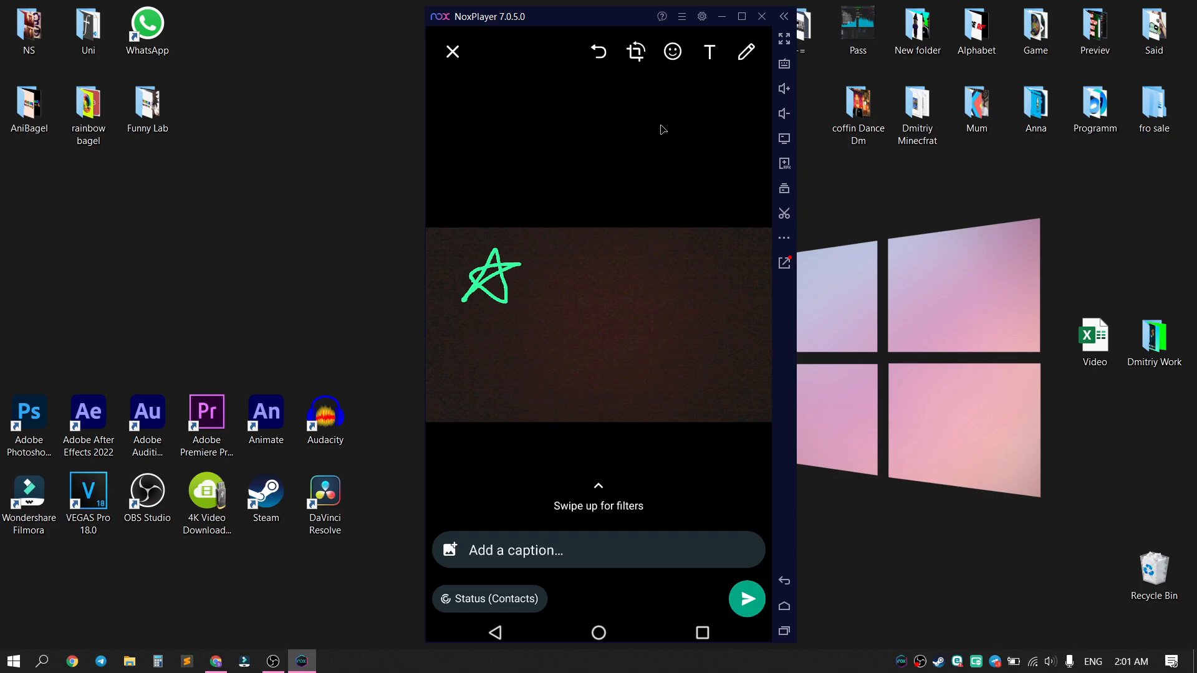
# Place a grinning emoji sticker and settle it near the photo's centre.
pyautogui.click(671, 51)
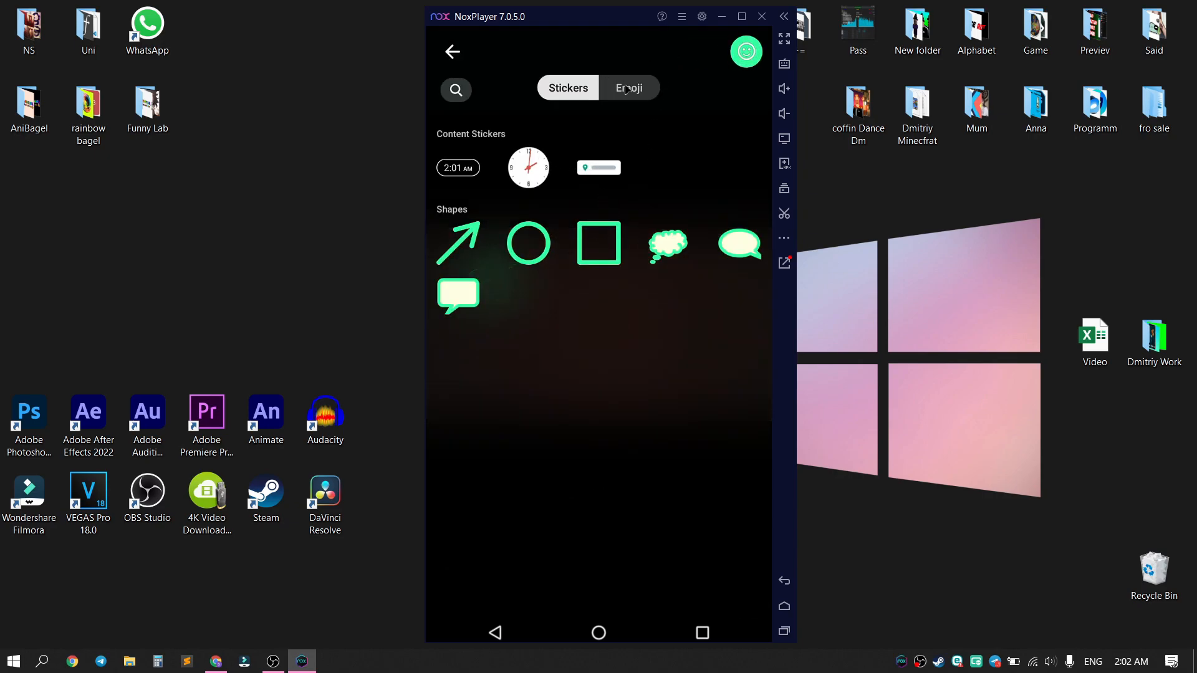
pyautogui.click(451, 51)
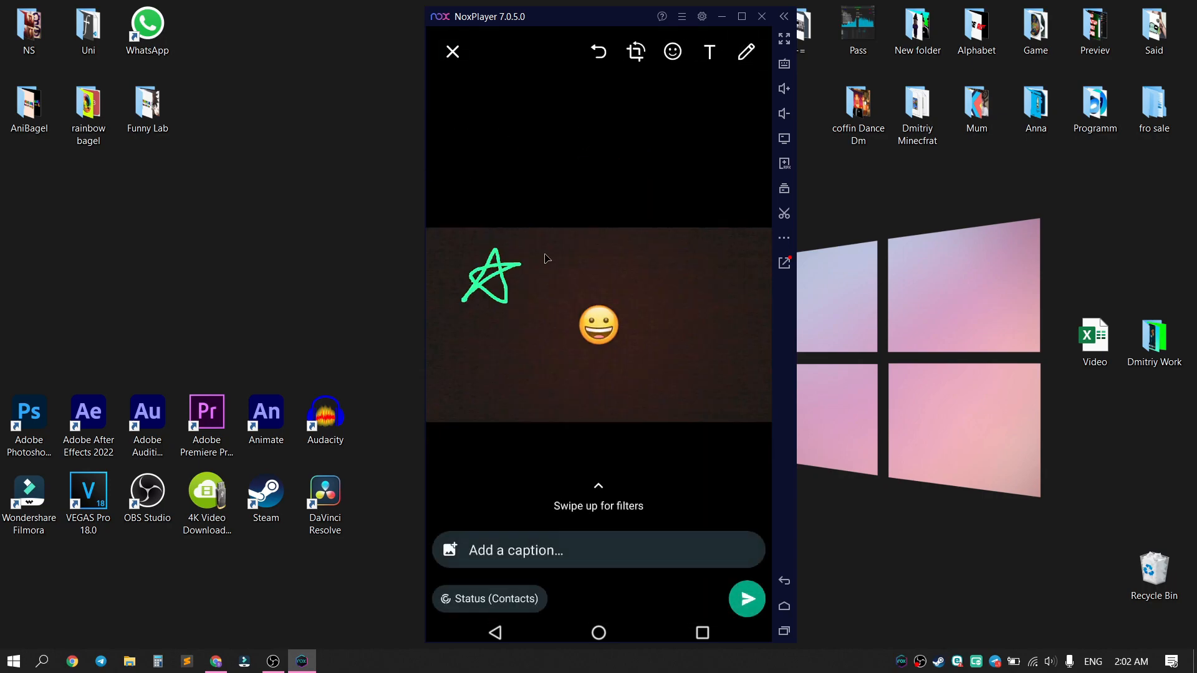
pyautogui.moveTo(599, 325); pyautogui.dragTo(584, 338)
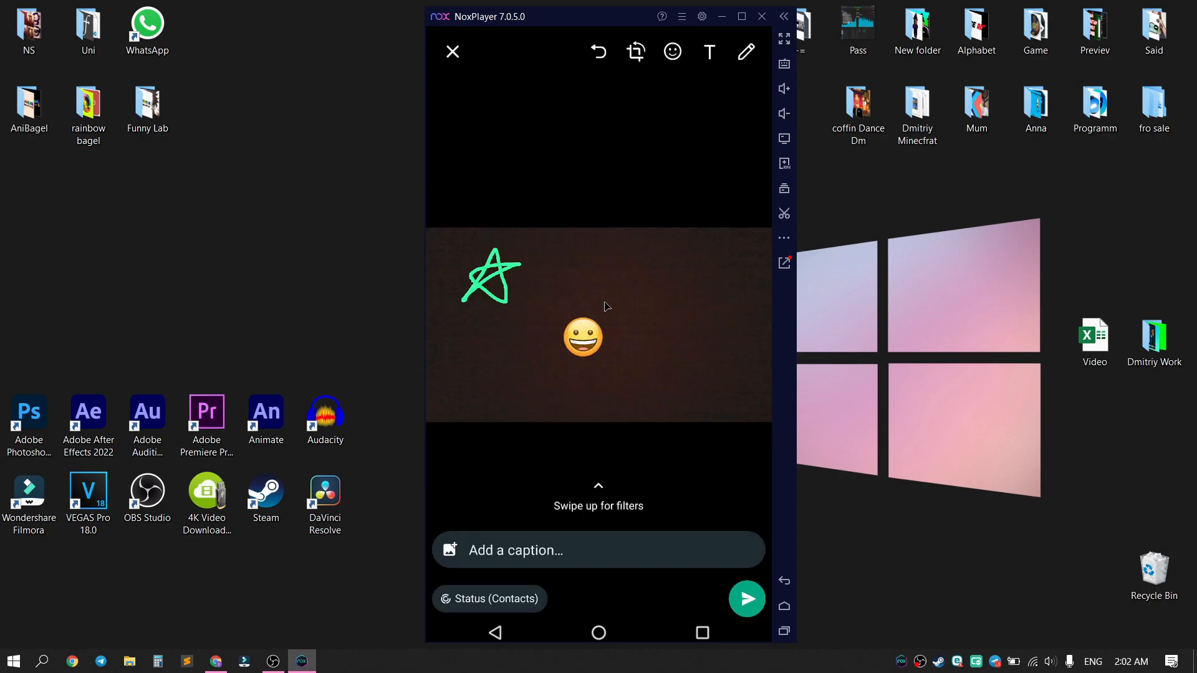
pyautogui.moveTo(583, 337); pyautogui.dragTo(596, 326)
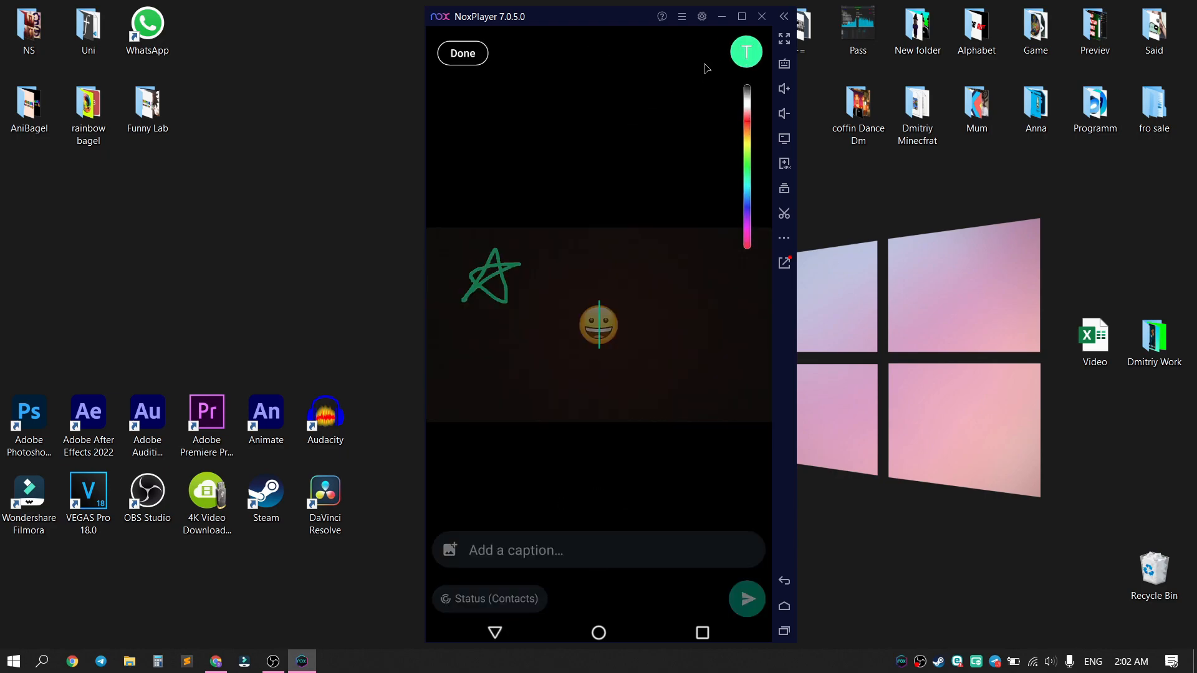
# Add the word 'Hello' as text on the photo and finish editing it.
pyautogui.write('Hello')
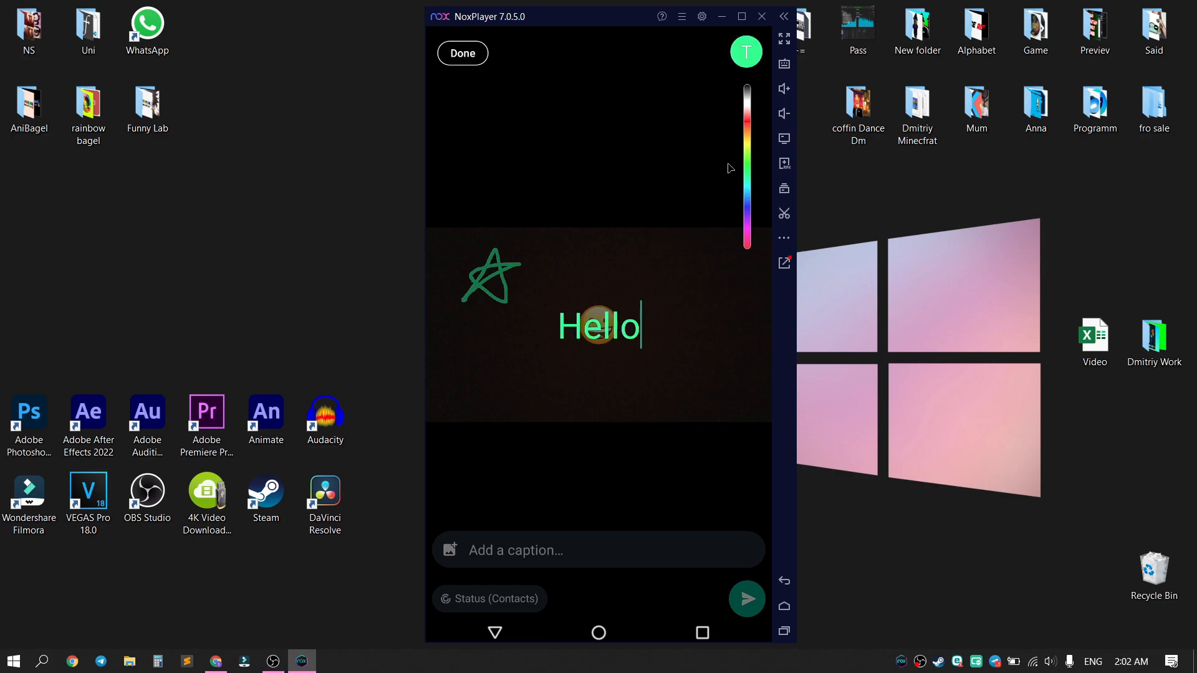
pyautogui.click(746, 152)
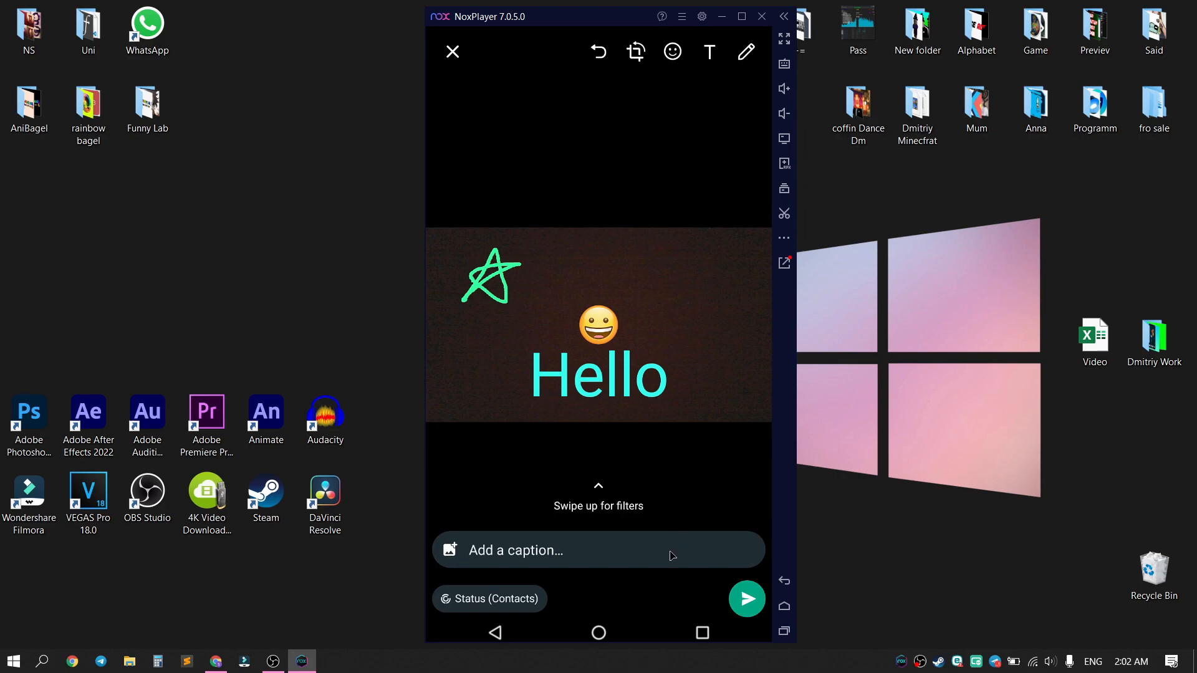
pyautogui.moveTo(472, 607)
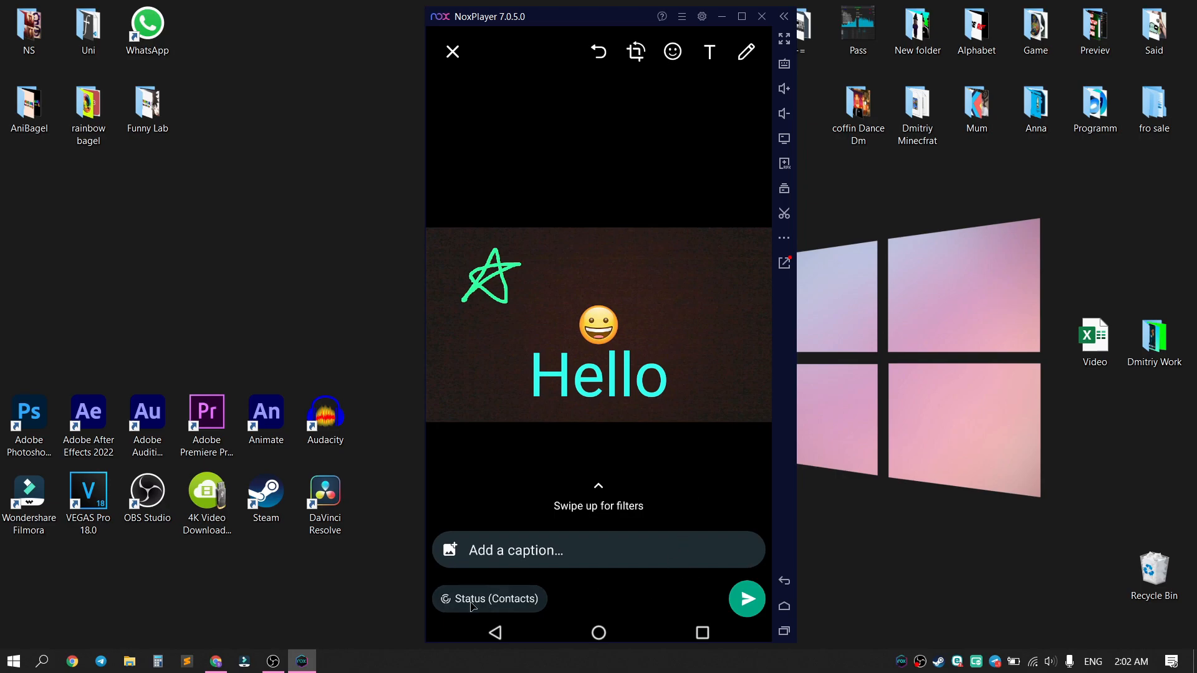
# Review the status audience, keep My contacts, and reach the send screen.
pyautogui.click(489, 598)
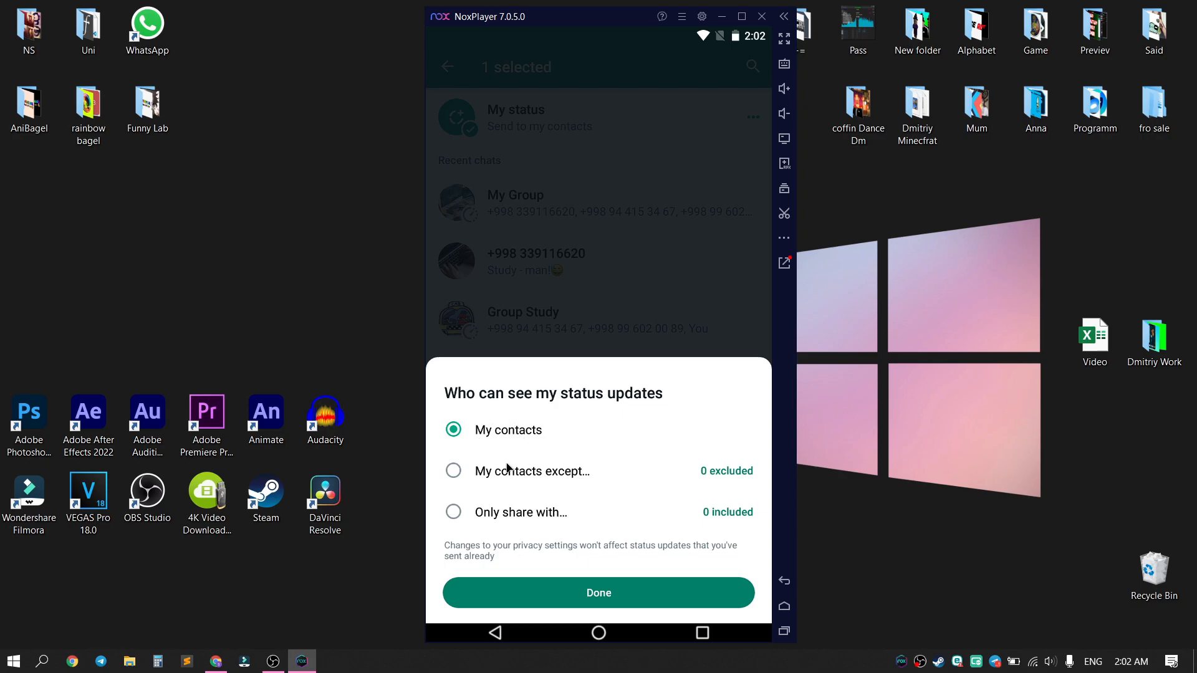
pyautogui.moveTo(501, 454)
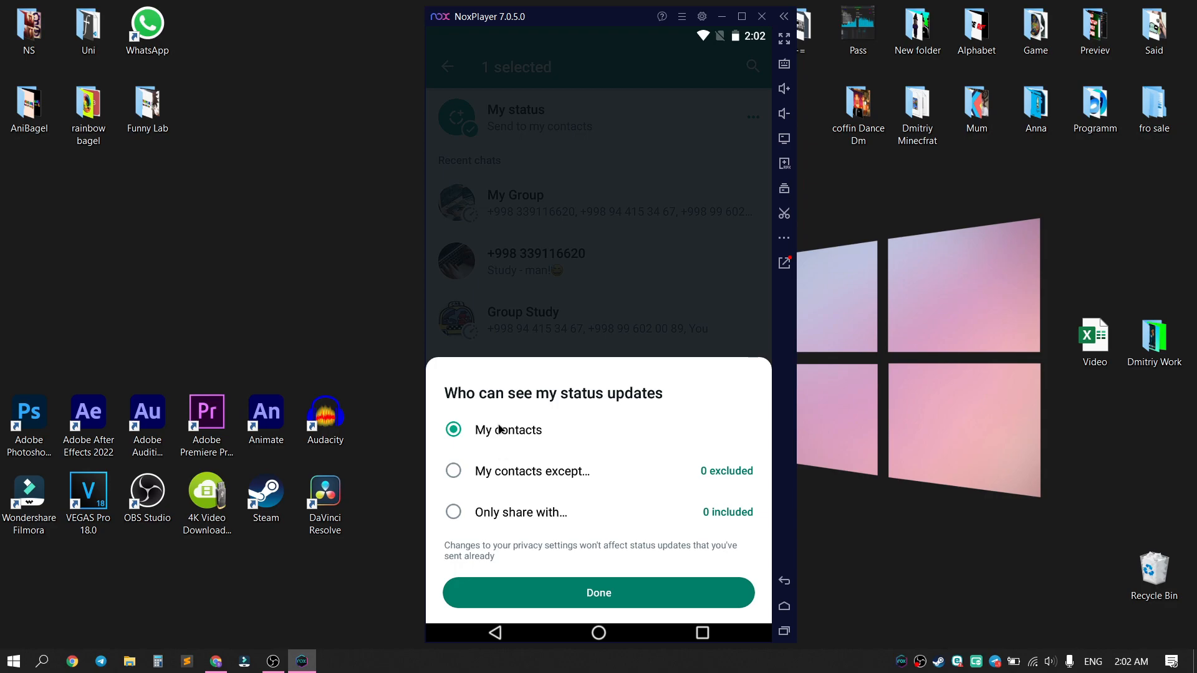
pyautogui.moveTo(525, 487)
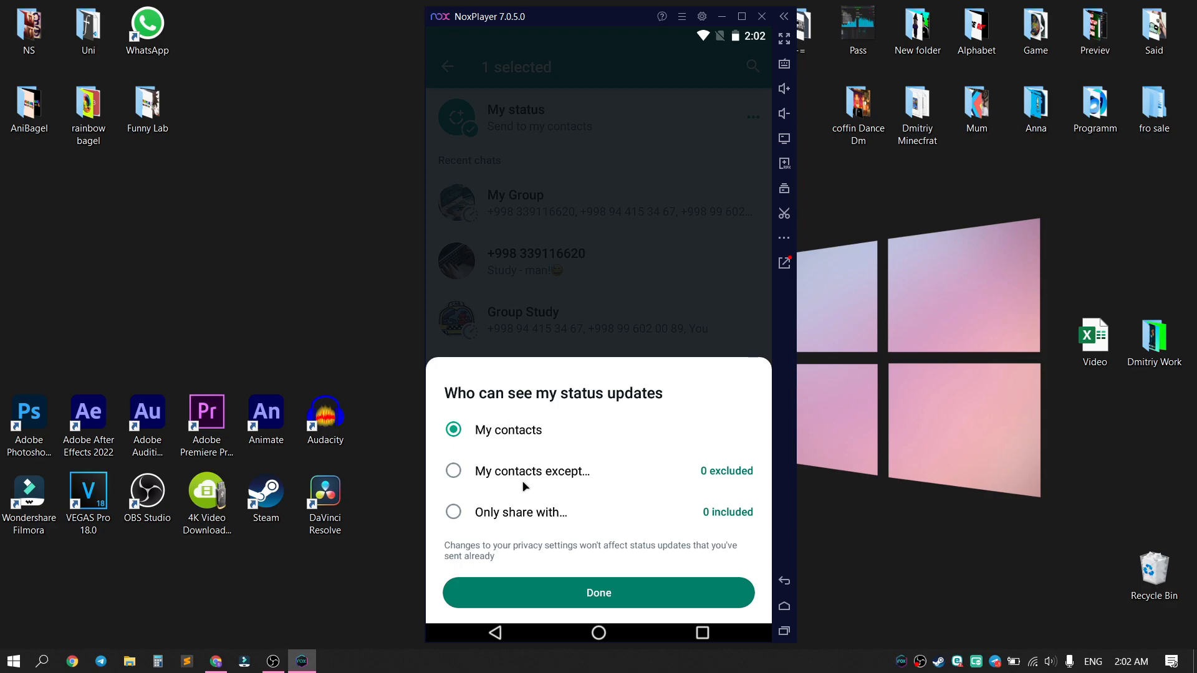
pyautogui.moveTo(520, 512)
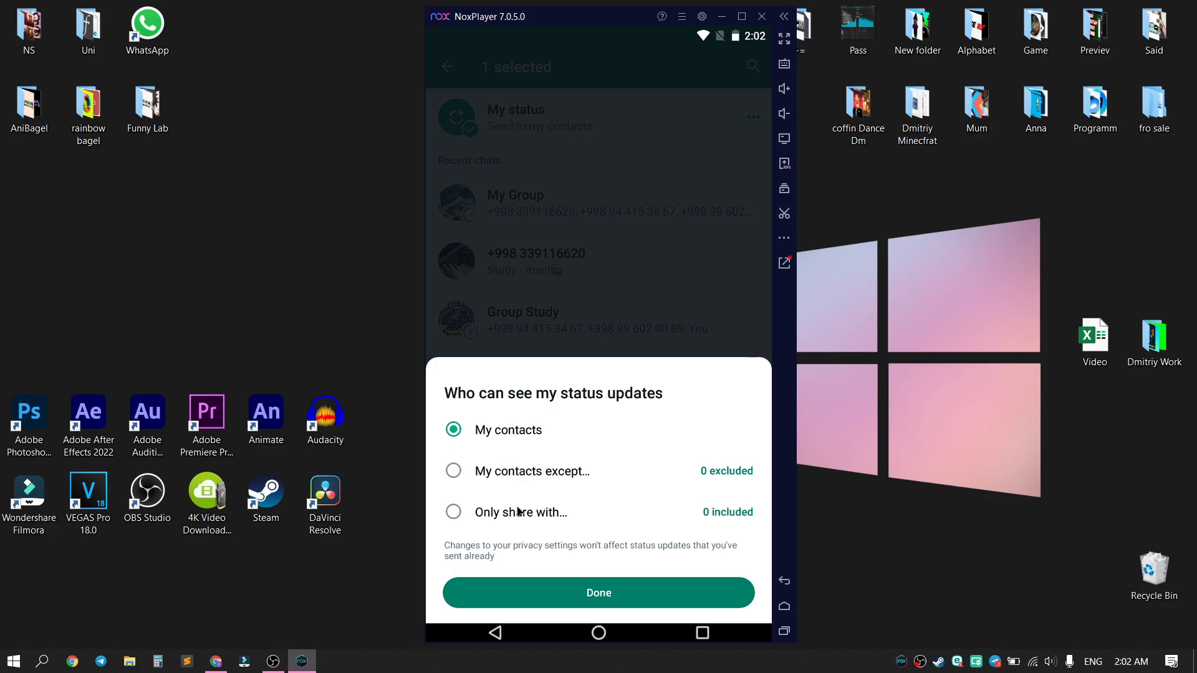
pyautogui.click(521, 513)
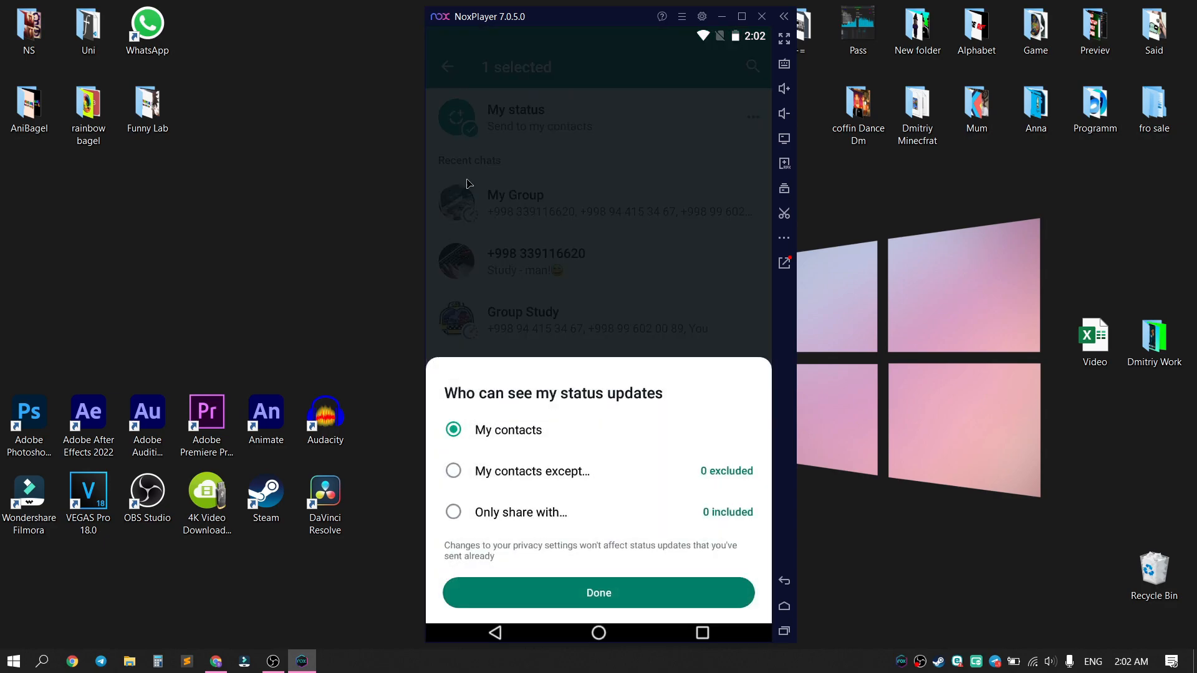
pyautogui.click(598, 592)
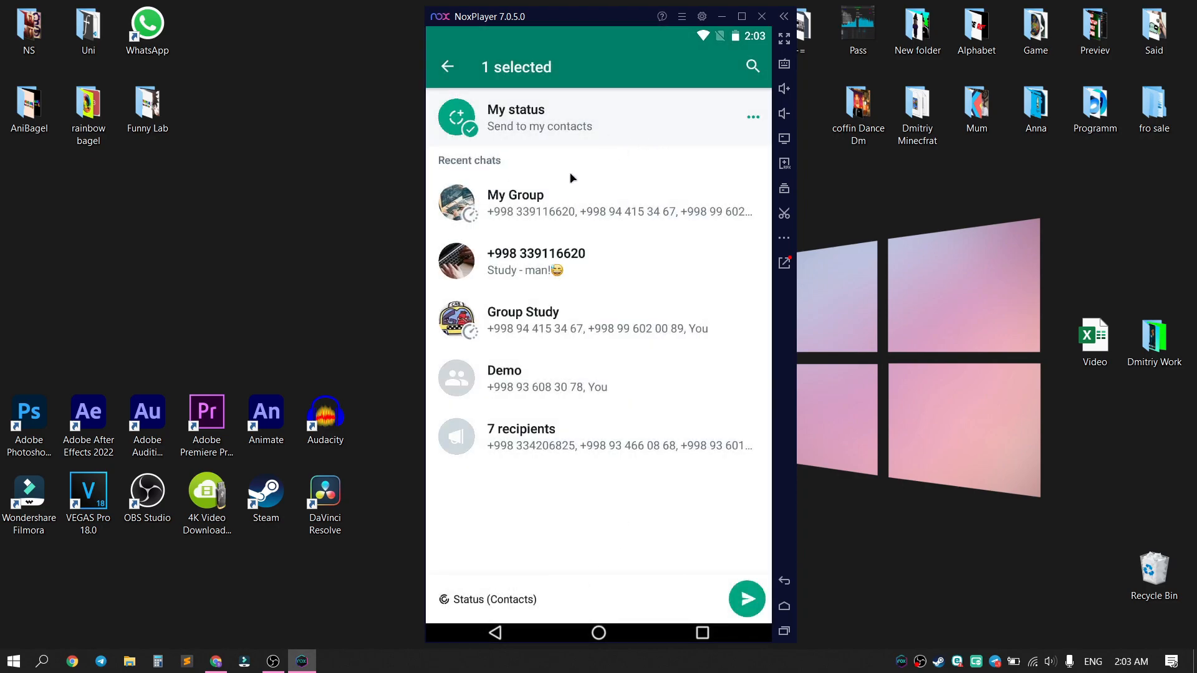
pyautogui.moveTo(514, 214)
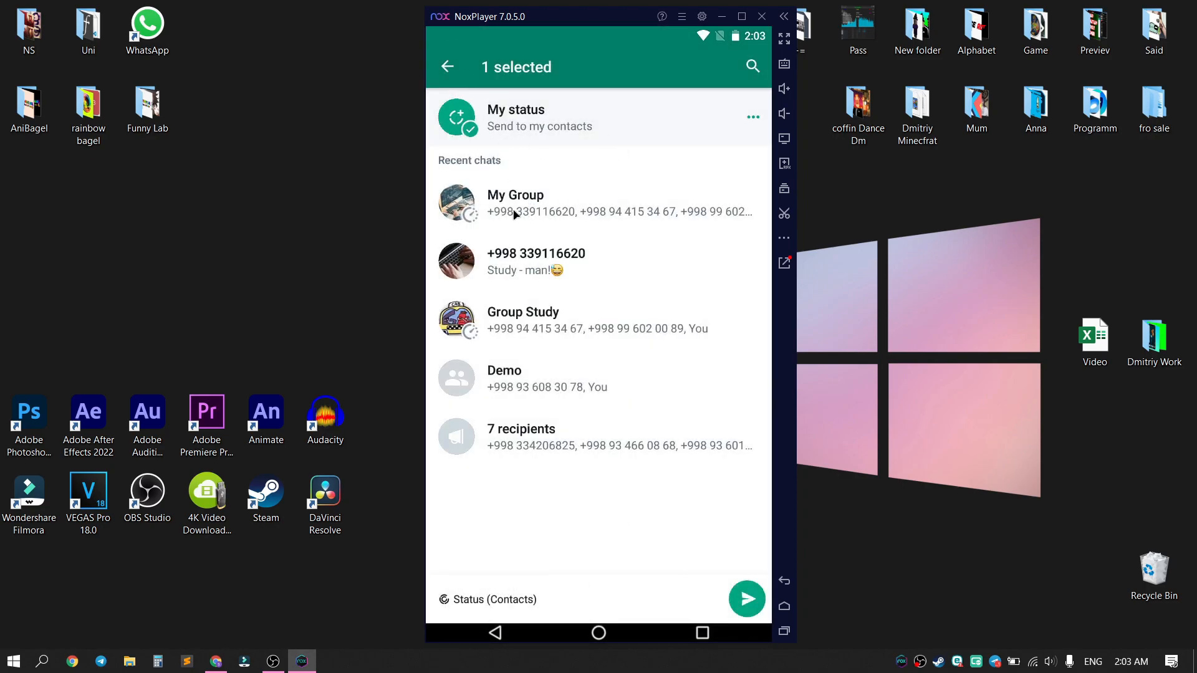
# Add My Group as a recipient and send the Hello photo to My status and the chosen chats.
pyautogui.click(515, 204)
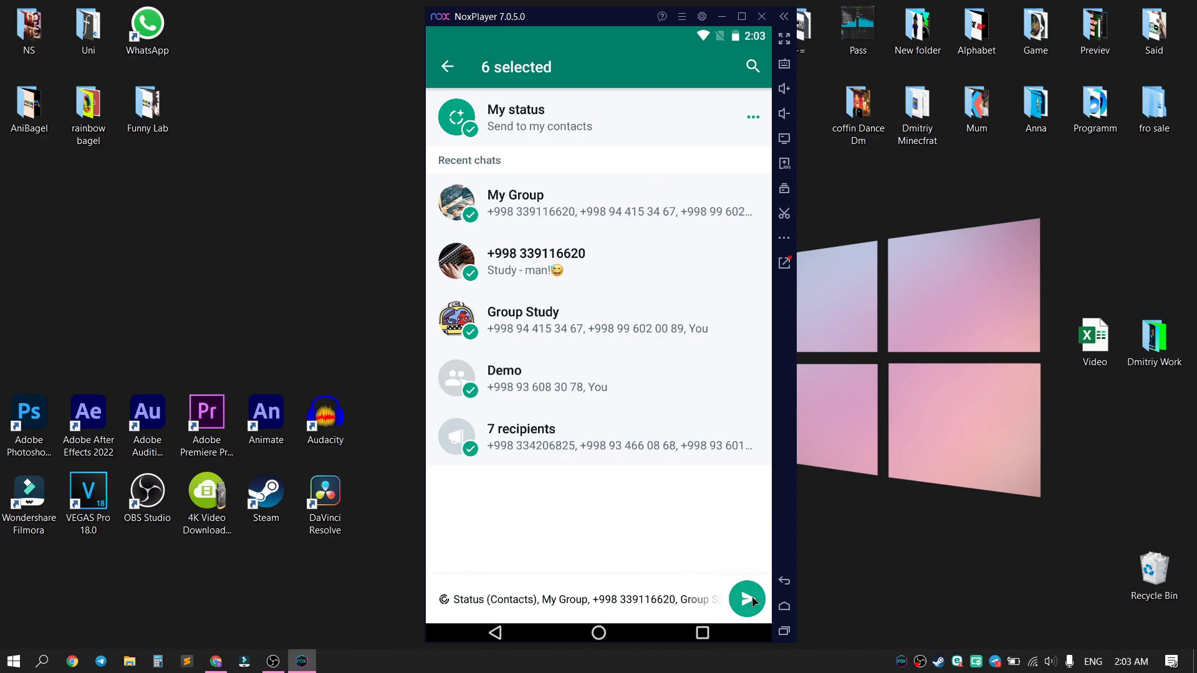
pyautogui.click(746, 600)
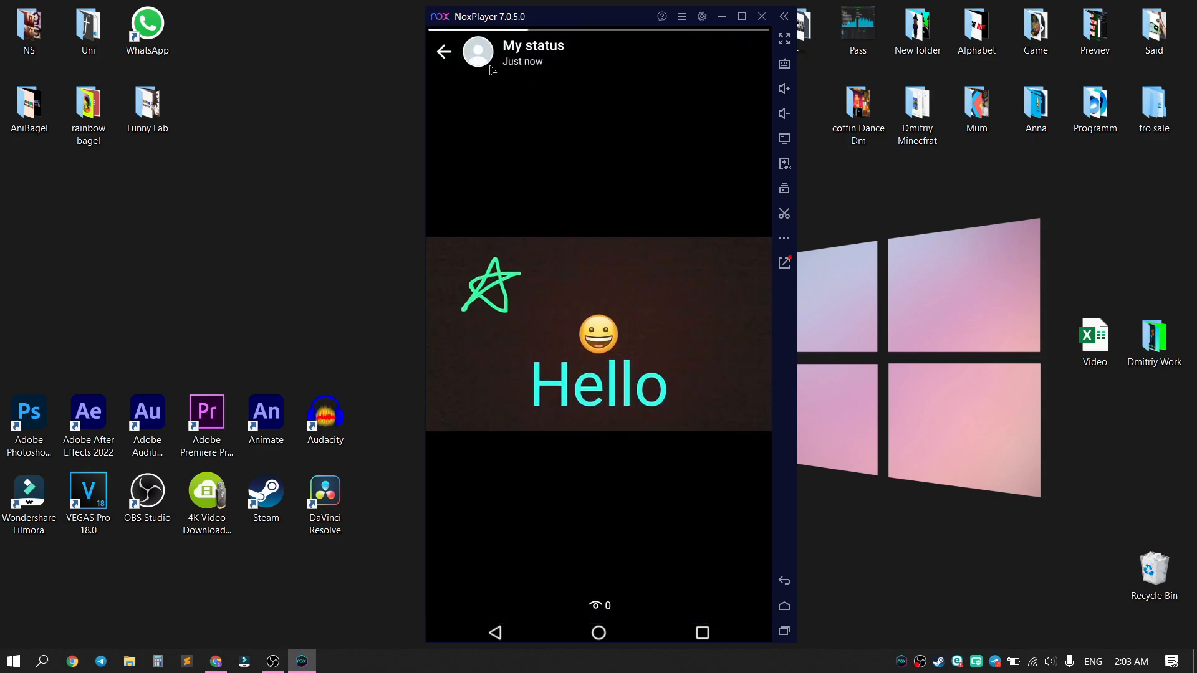
pyautogui.click(444, 52)
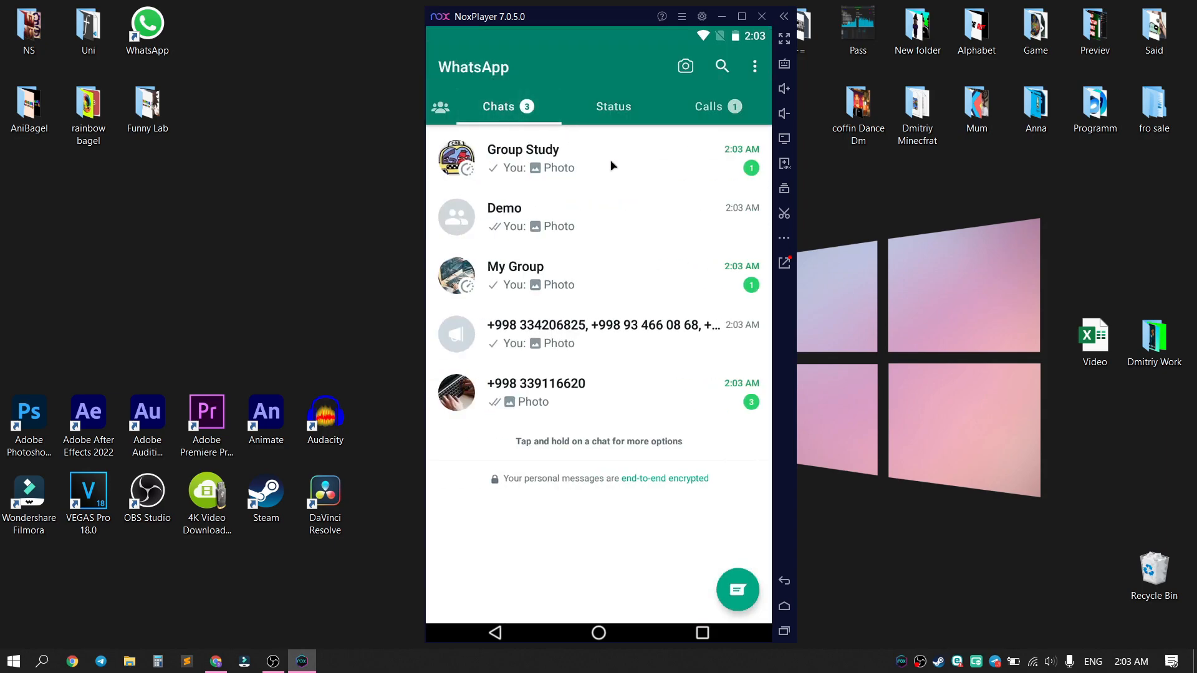
# Check the Group Study chat, dismissing the disappearing messages notice, and return to the chats list.
pyautogui.click(523, 158)
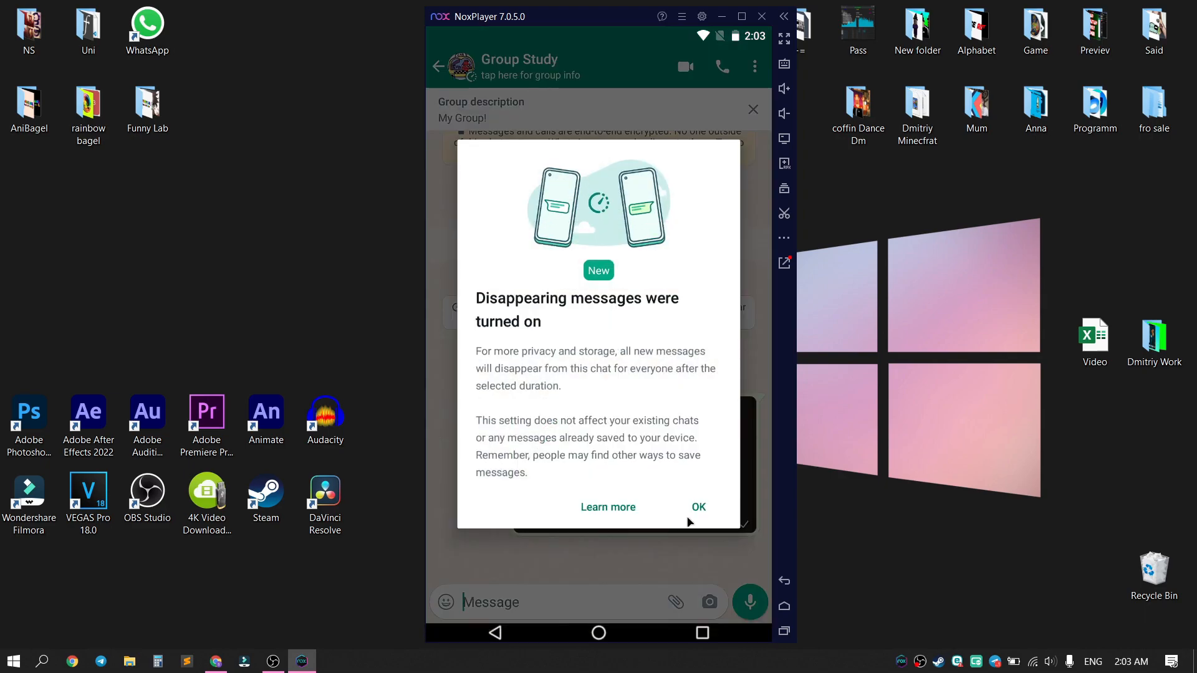
pyautogui.click(697, 507)
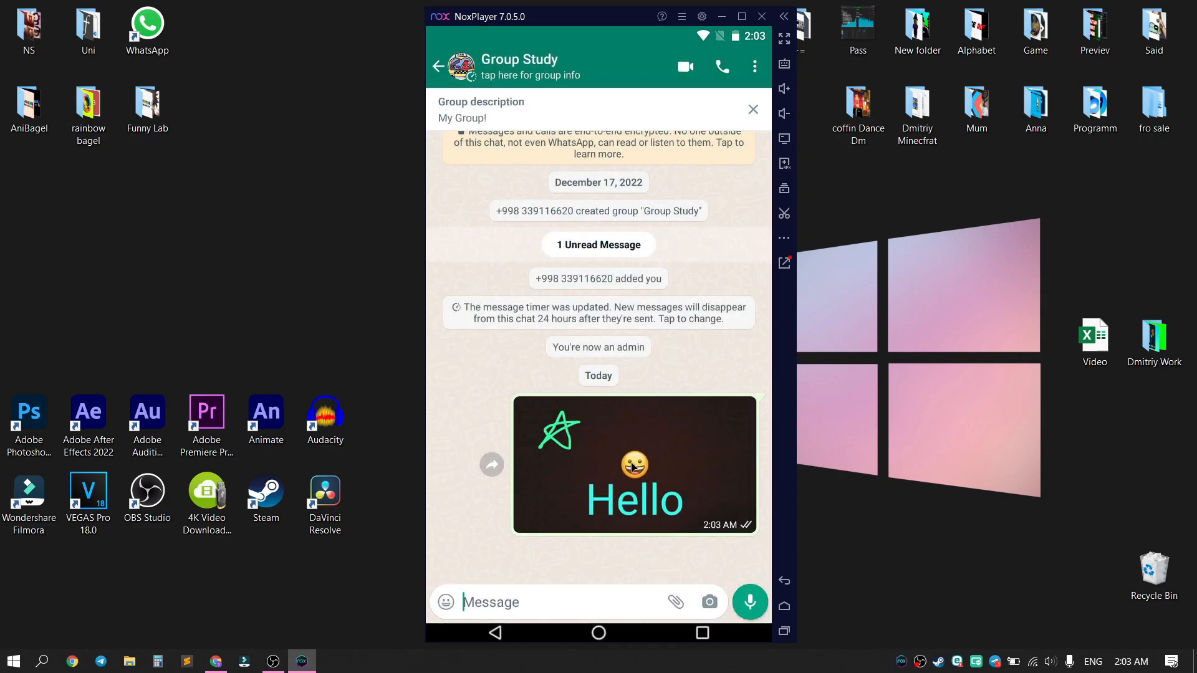
pyautogui.click(437, 67)
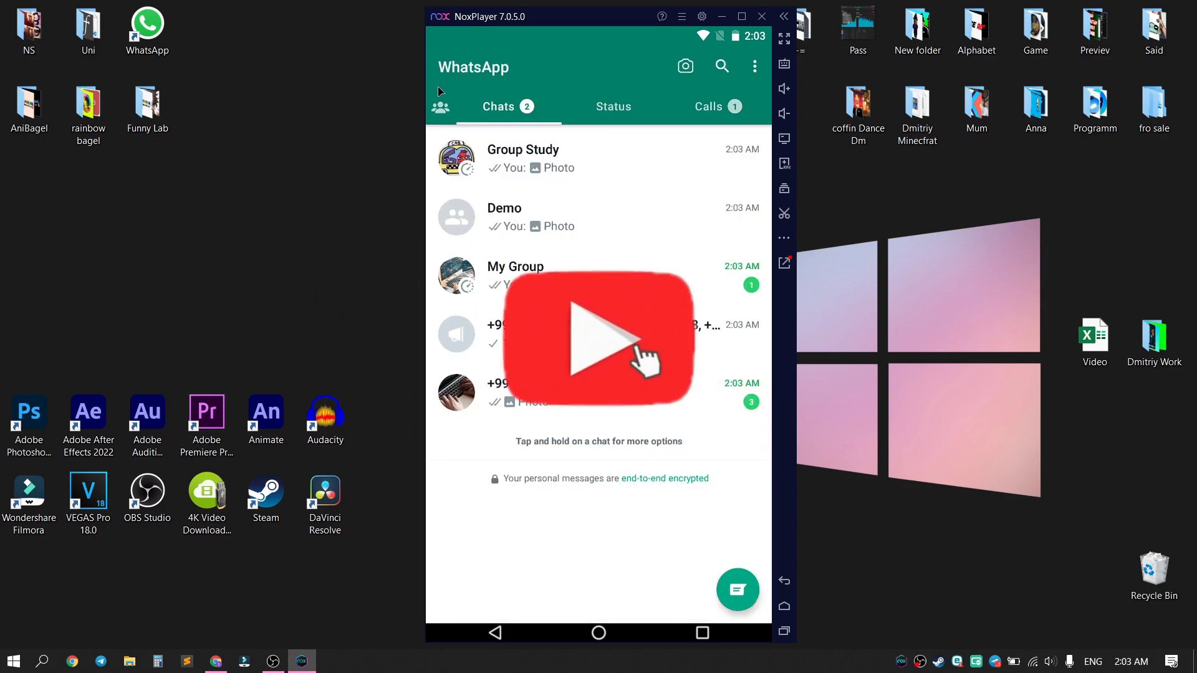